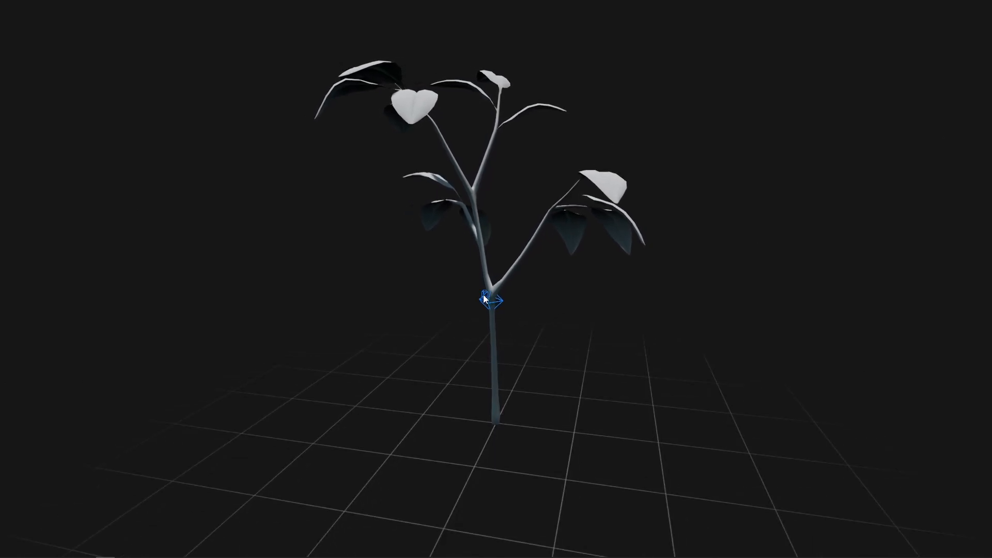
Inspect the lowest trunk bone on the rig, then switch to the plant's Physics Asset editor.
drag(486, 300, 715, 311)
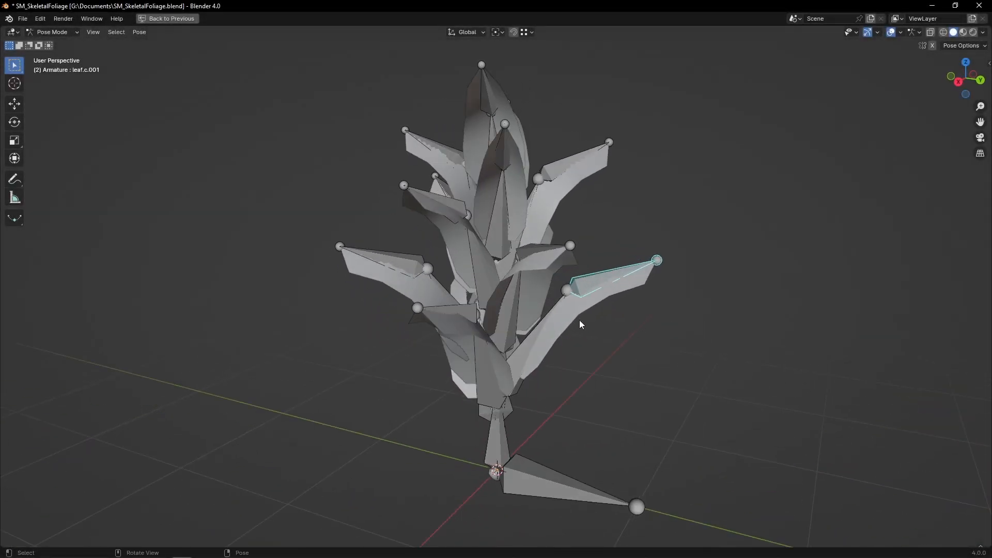
click(495, 442)
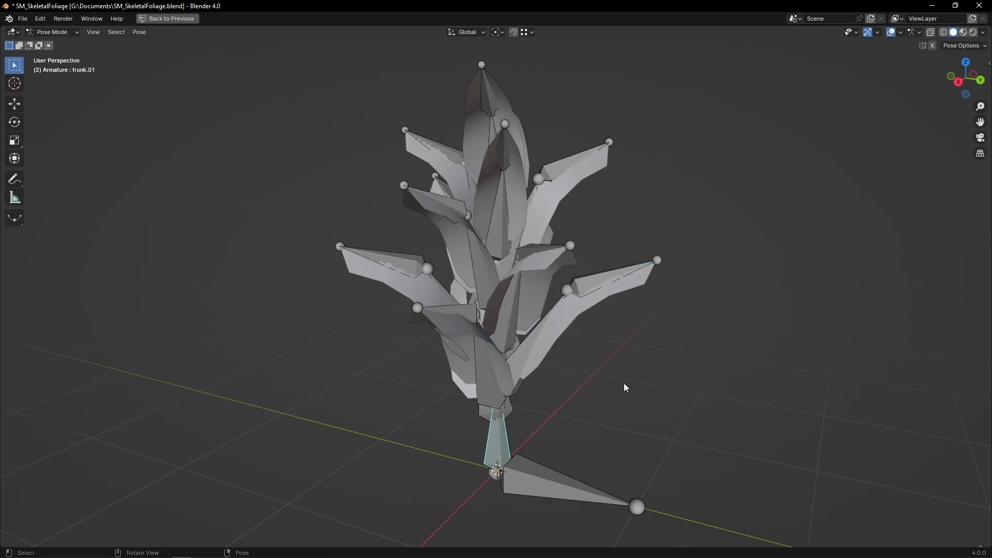
drag(624, 387, 522, 362)
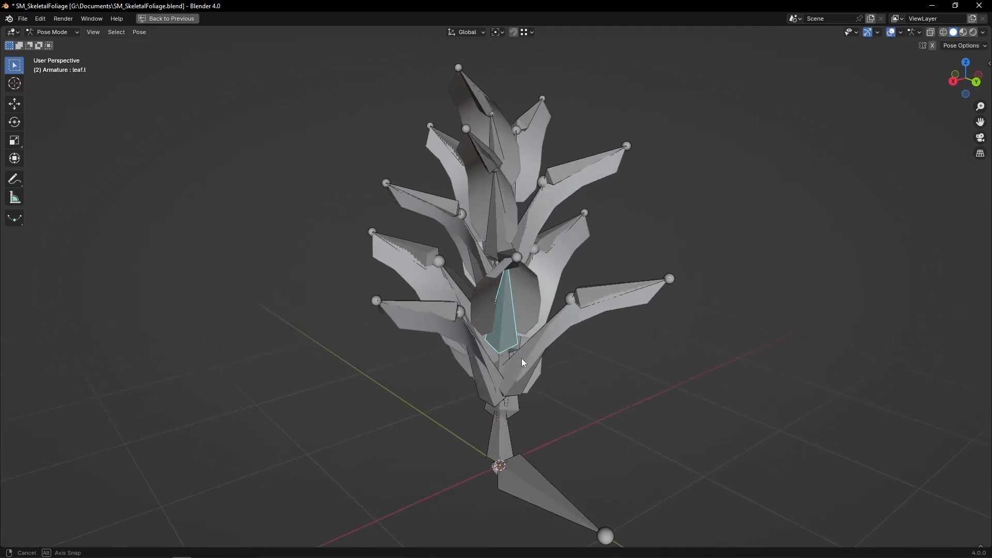
drag(522, 362, 638, 359)
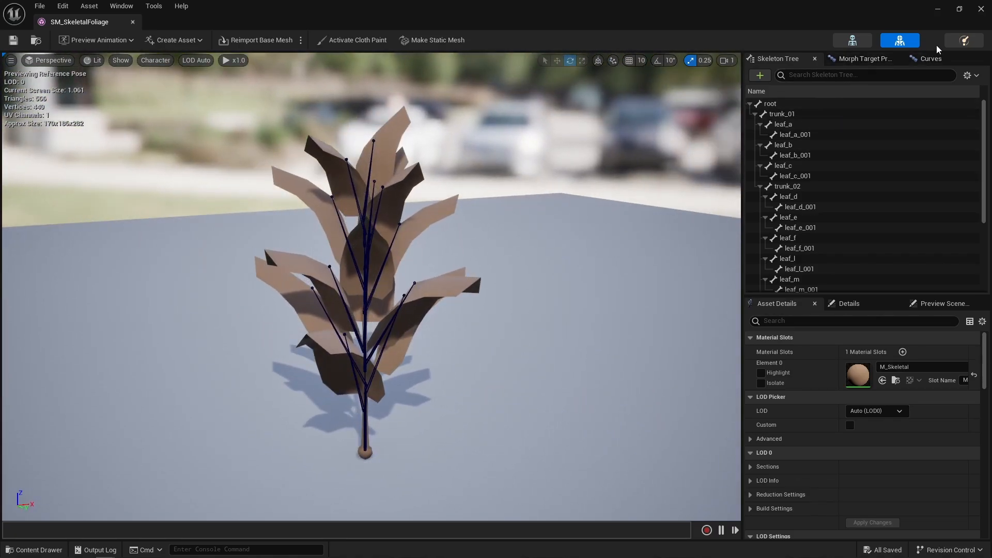
click(964, 40)
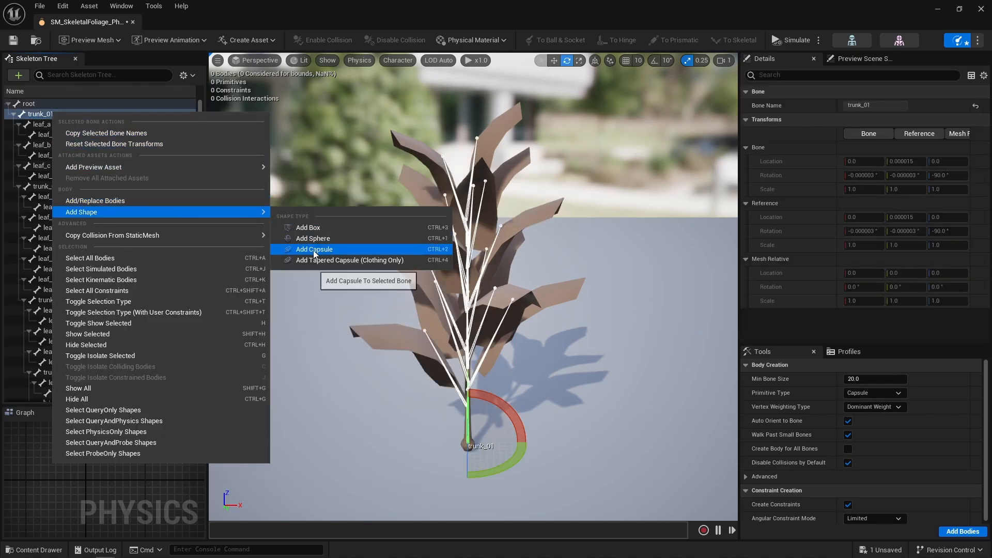
Add a capsule body to trunk_01 and review the trunk_04, trunk_02 and root bodies.
click(314, 249)
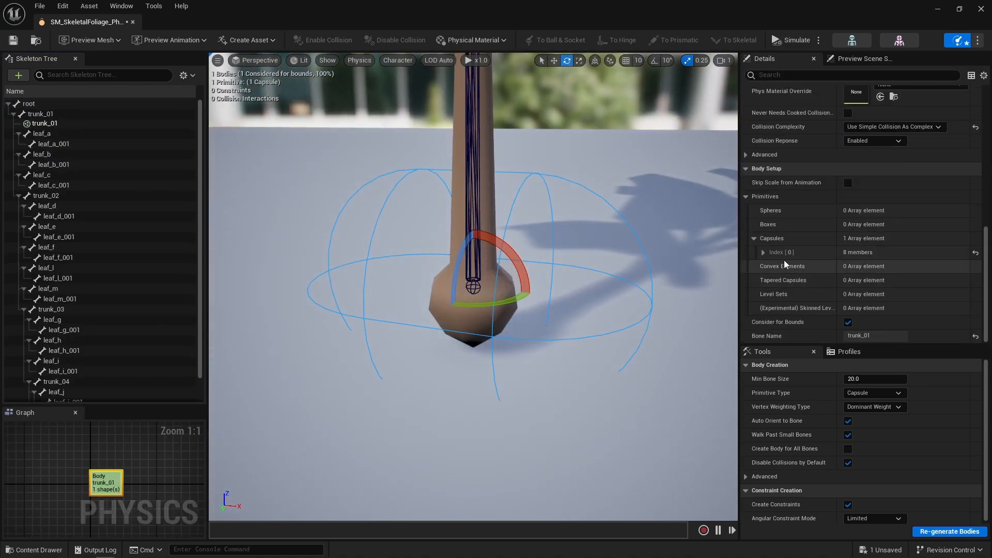
click(749, 252)
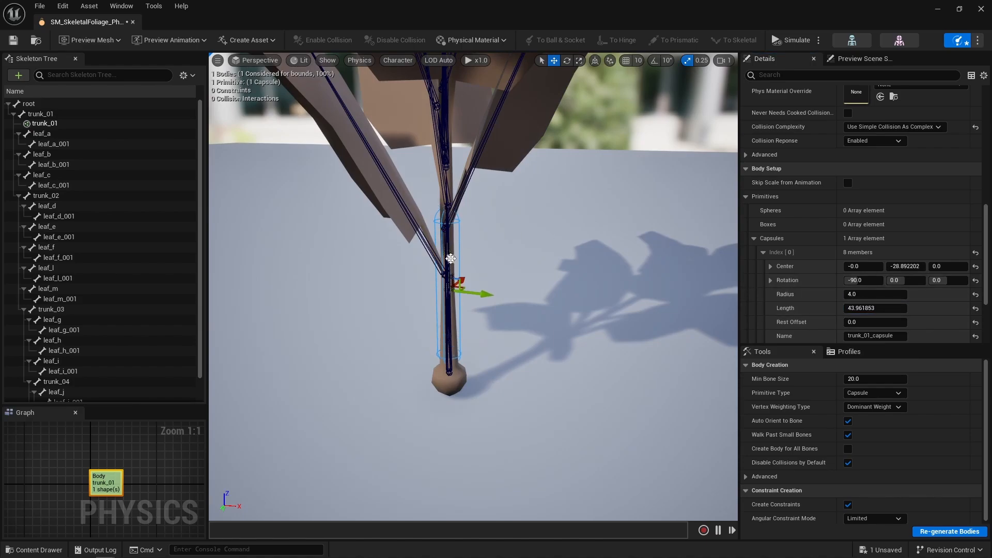
click(951, 531)
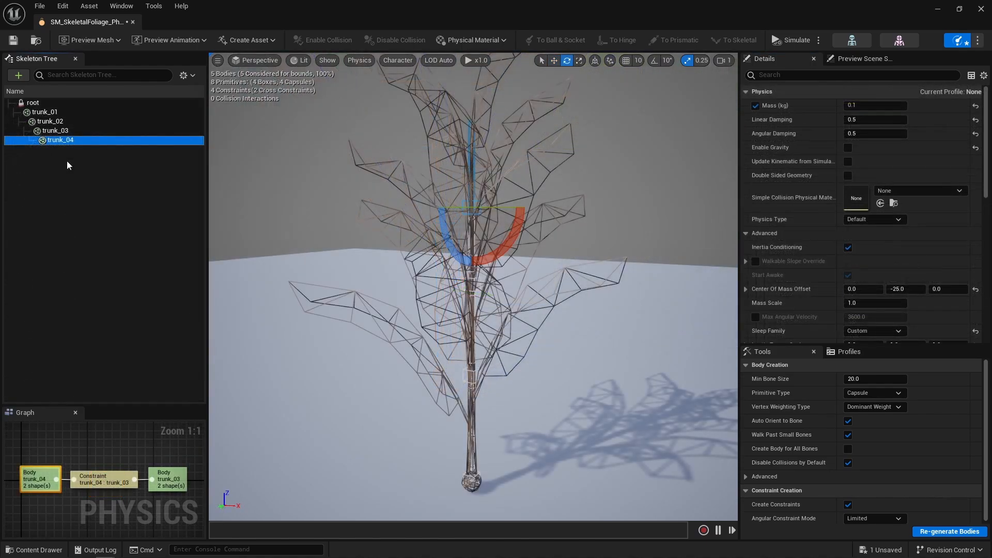
click(49, 120)
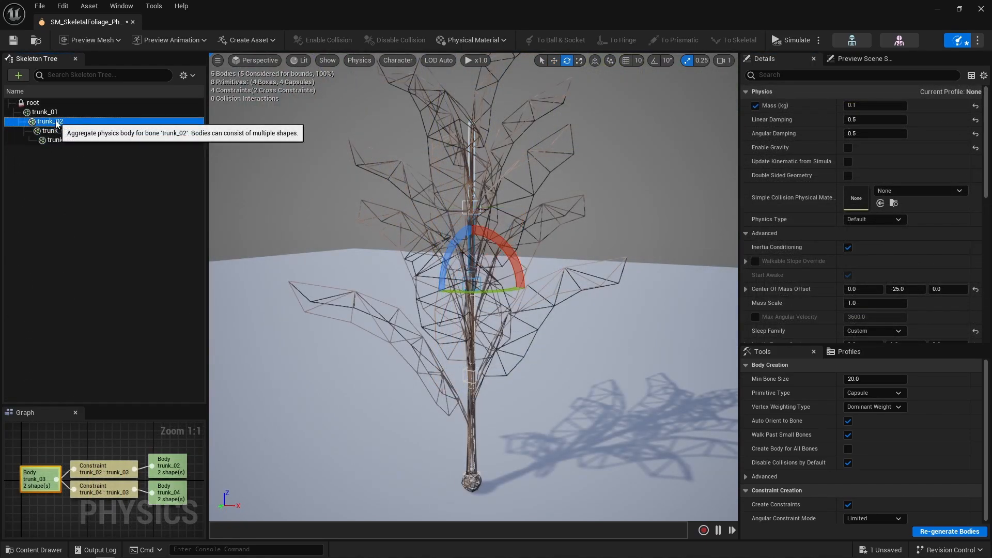
click(32, 103)
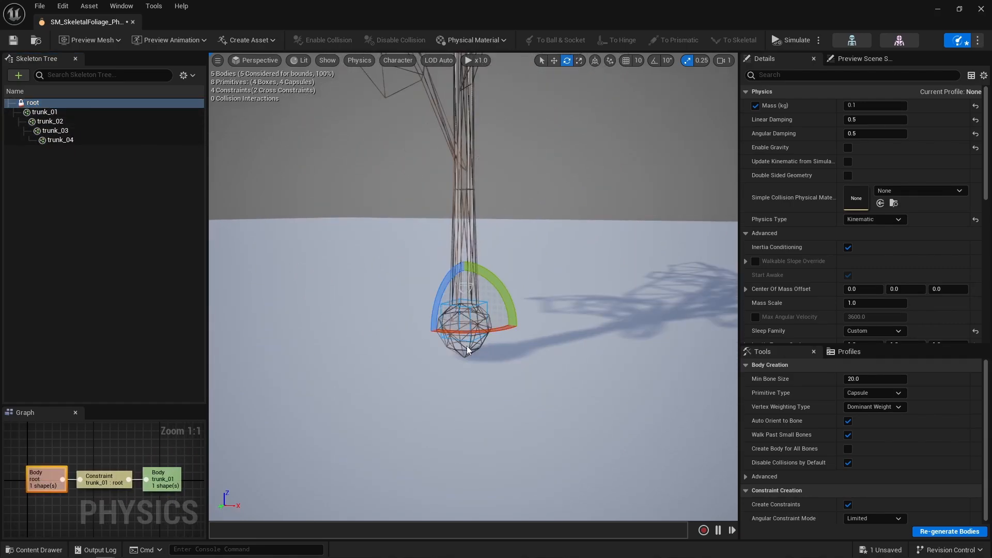
Set all trunk bodies to Simulated physics type and adjust their centre of mass offset.
click(60, 139)
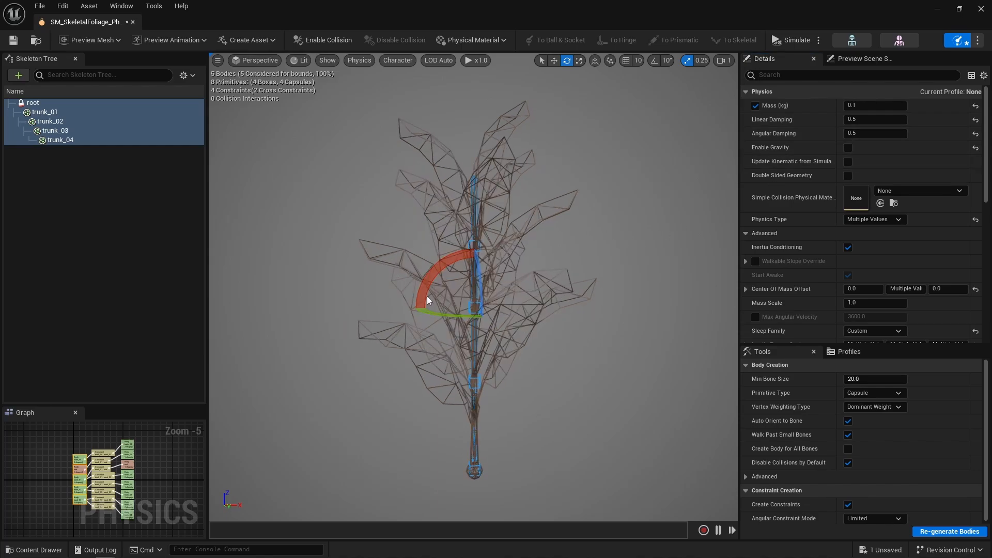
mouse_move(468, 353)
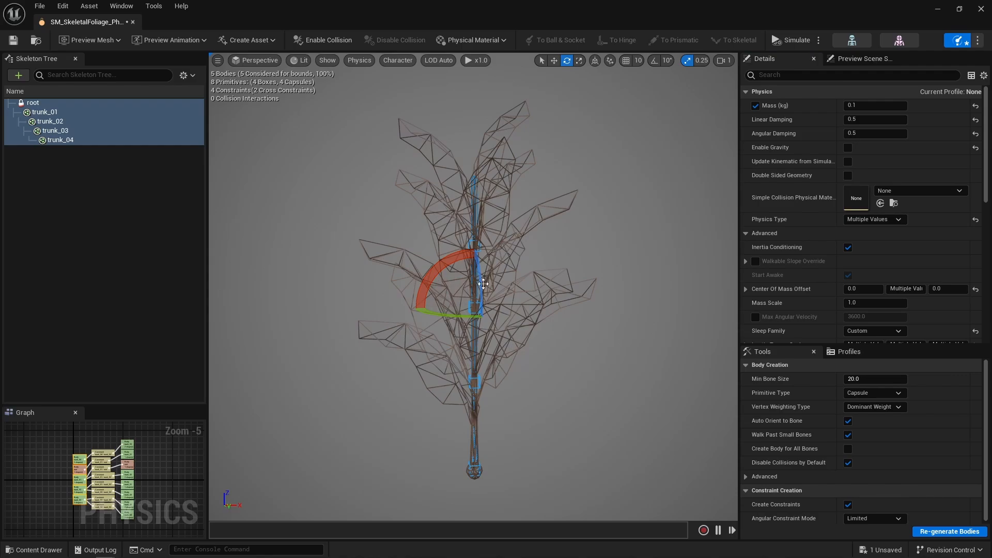
mouse_move(566, 212)
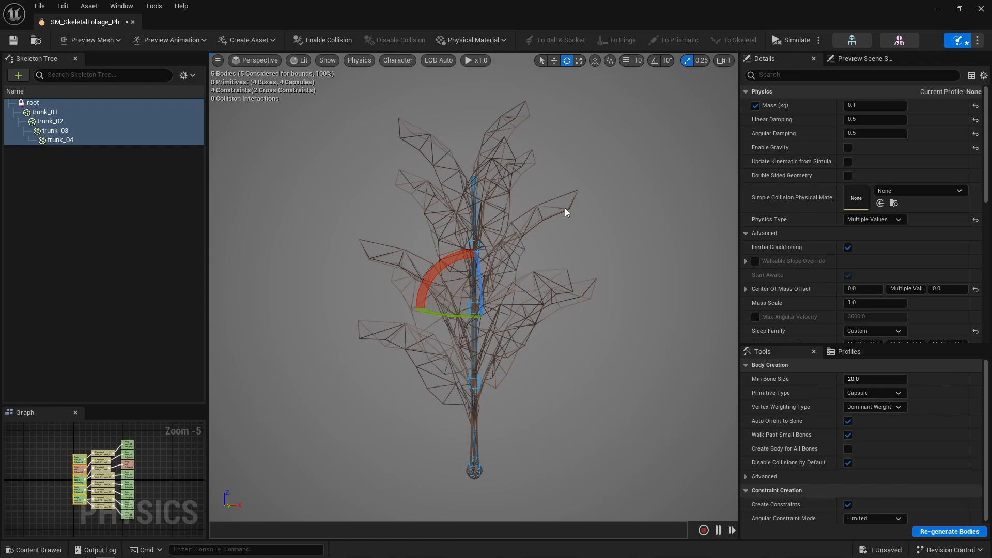
click(874, 219)
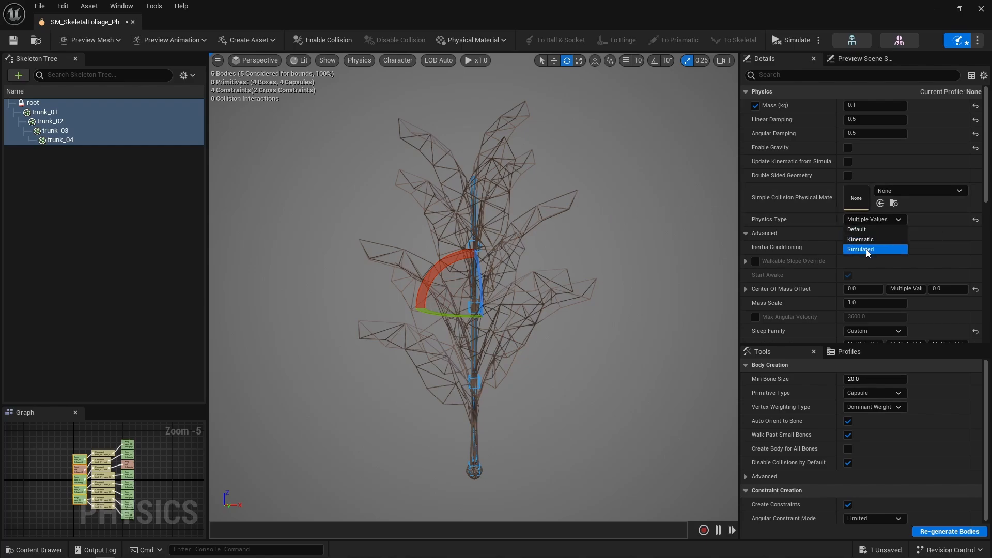
click(860, 249)
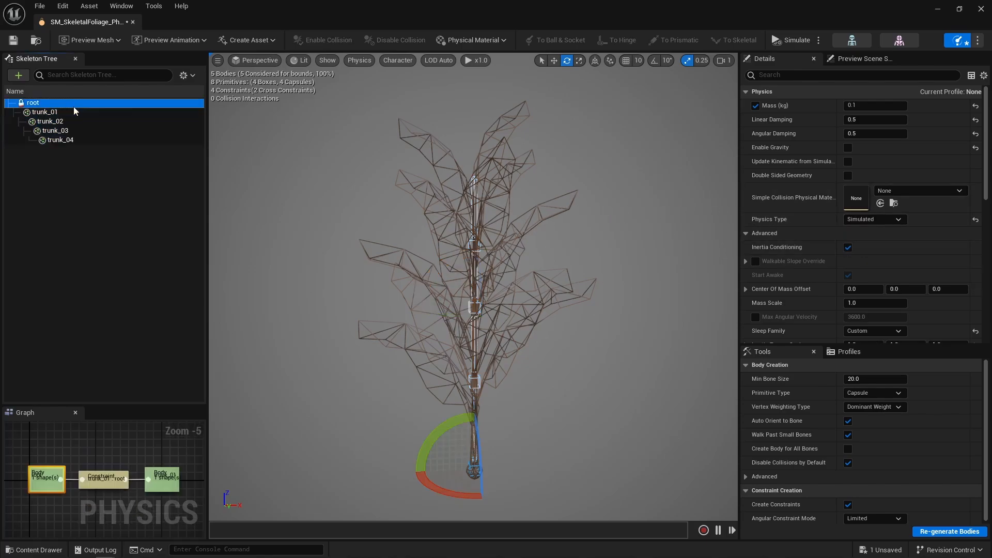
click(874, 219)
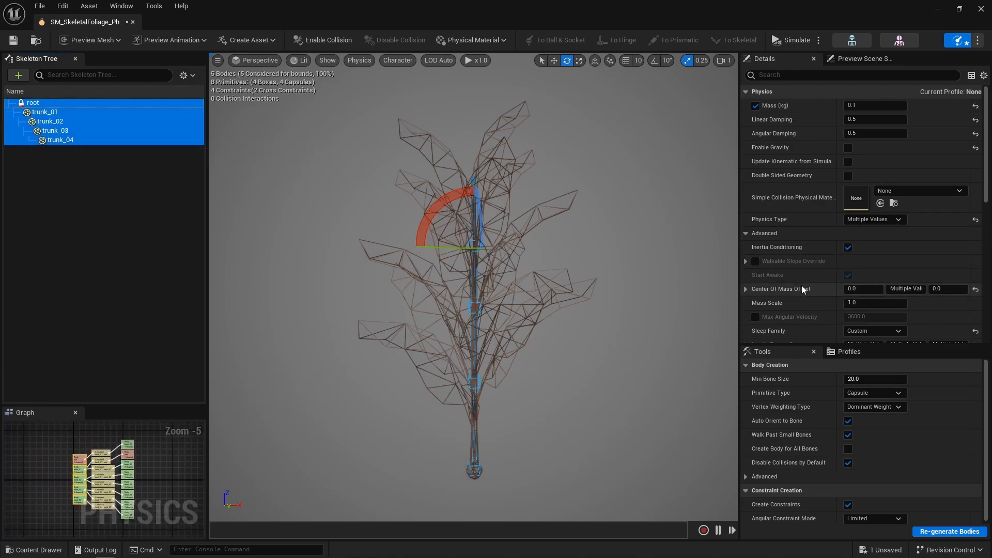
click(947, 289)
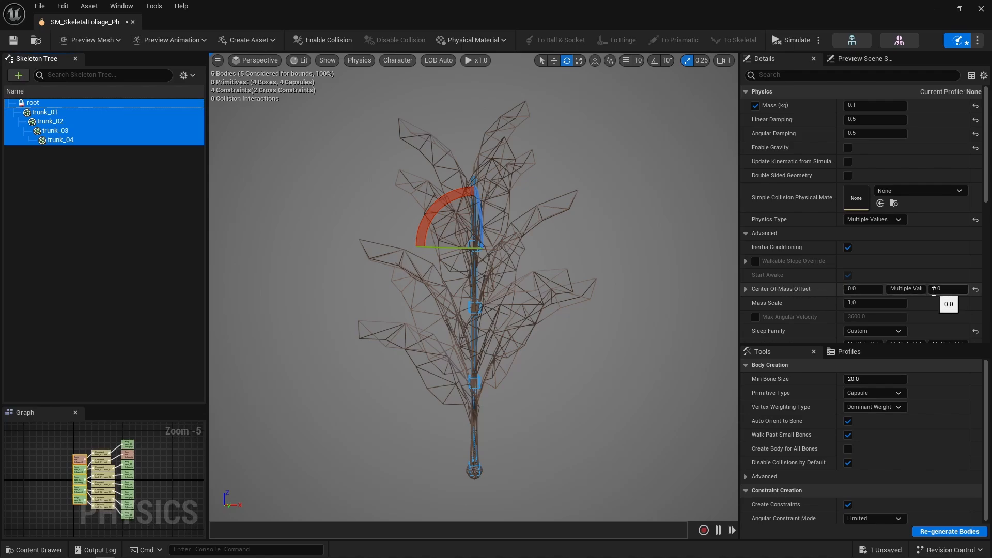
scroll(down, 3)
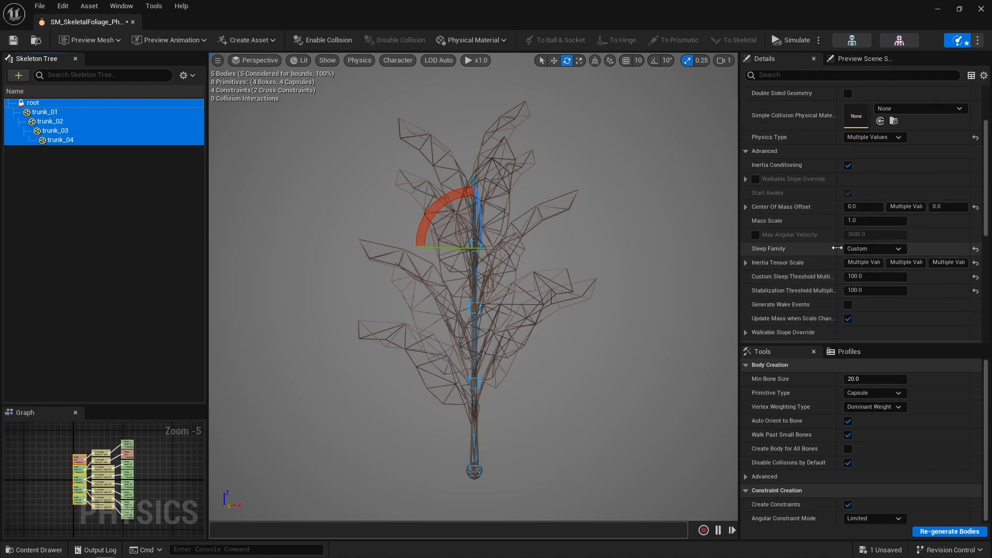
mouse_move(868, 263)
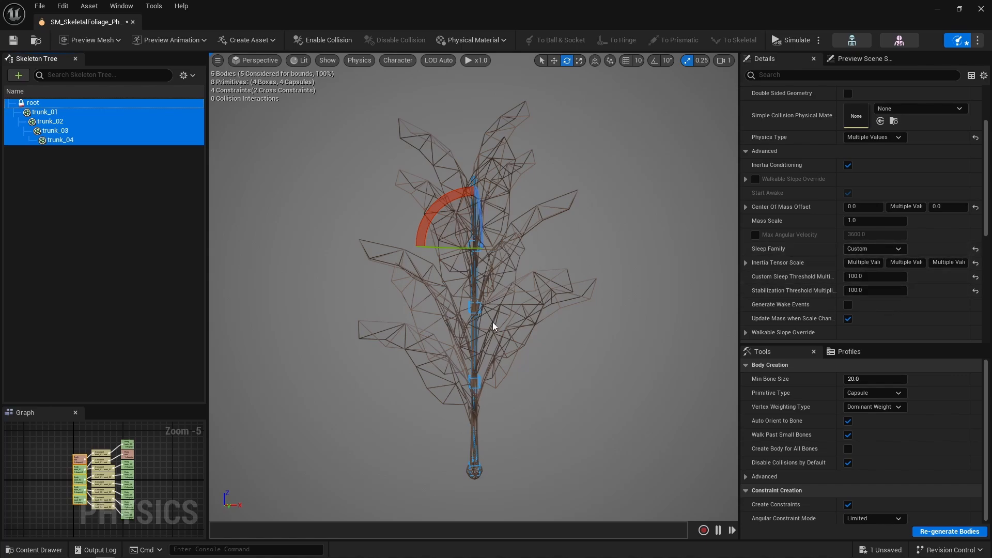
mouse_move(466, 469)
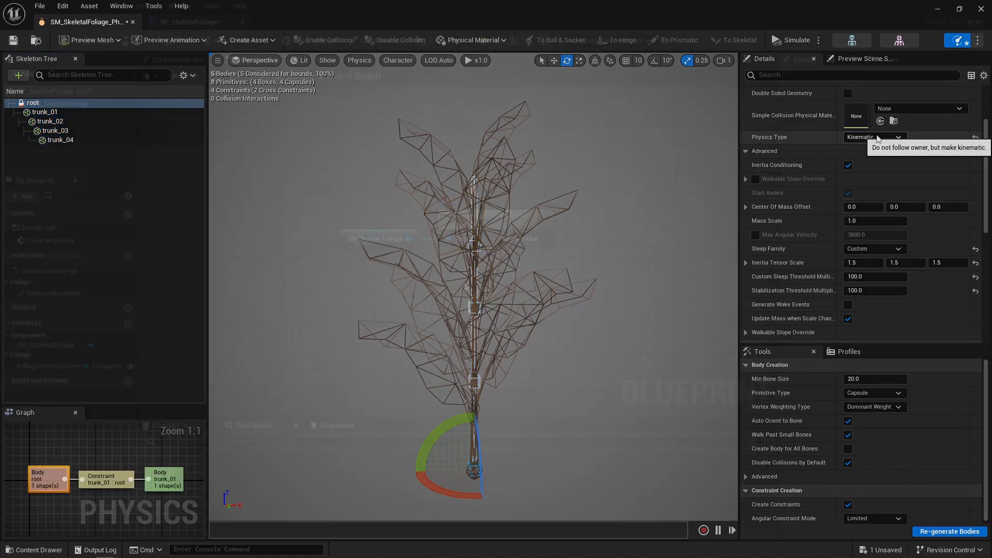
Switch to the BP_SkeletalFoliage blueprint and back to the physics asset.
click(186, 21)
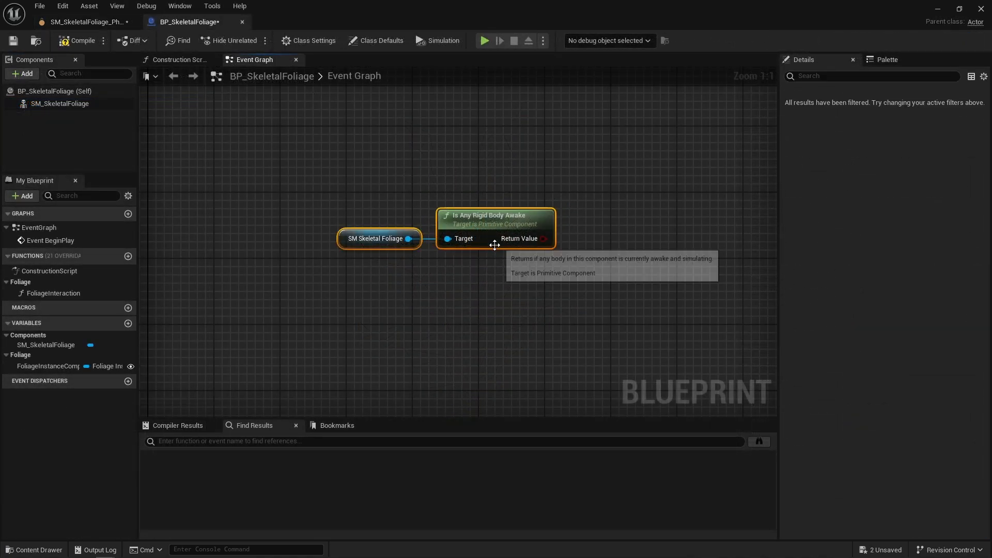
mouse_move(539, 245)
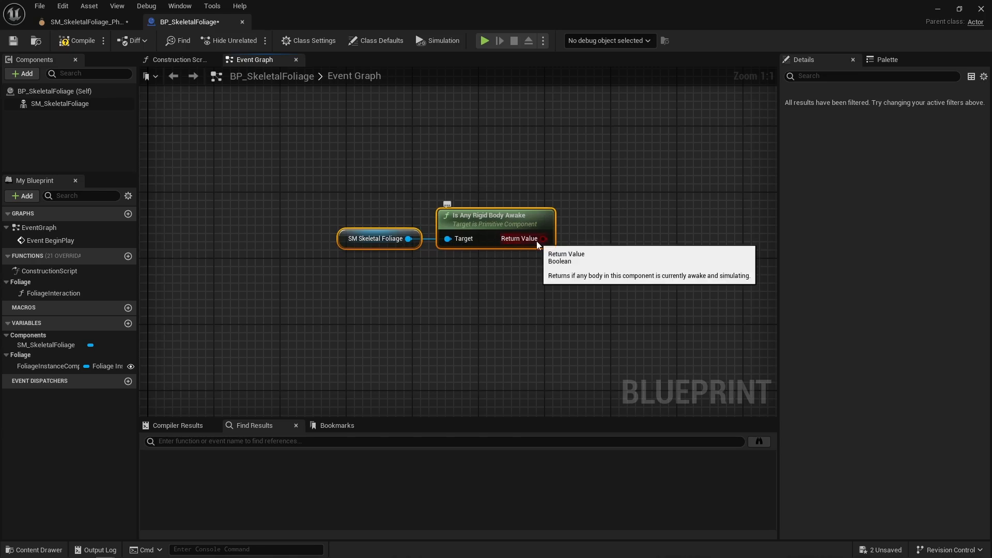
click(82, 22)
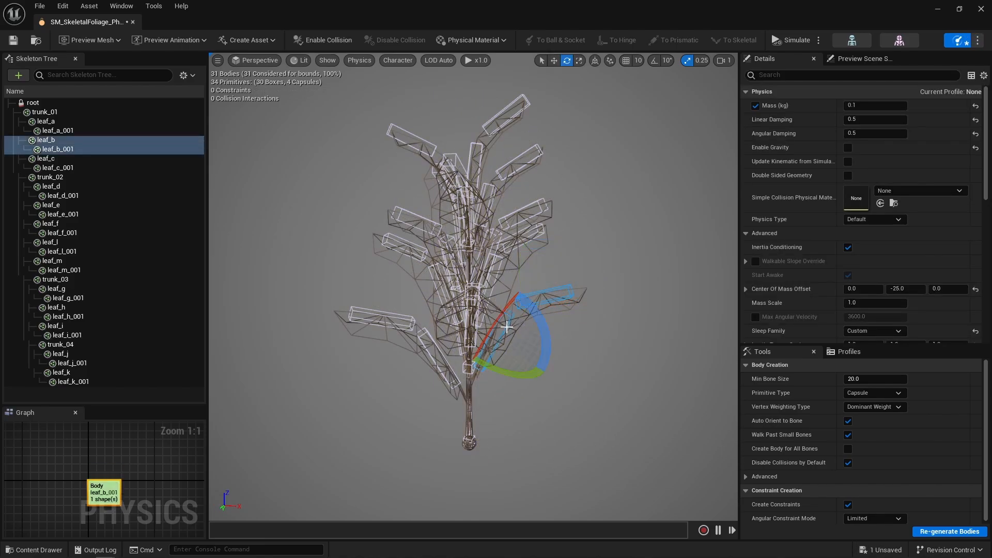
Create constraints linking every plant body, including the new leaf_b to leaf_b_001 constraint.
right_click(506, 328)
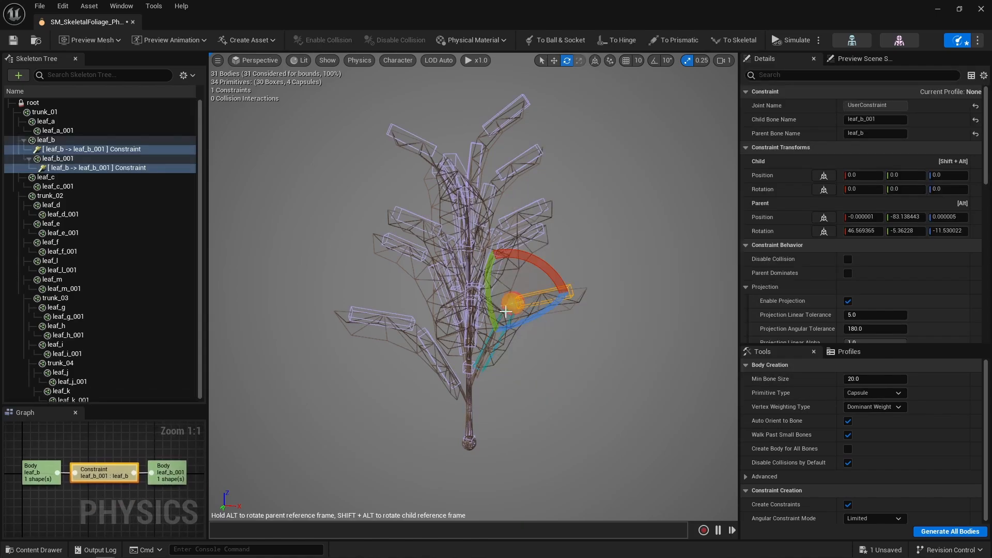
click(183, 74)
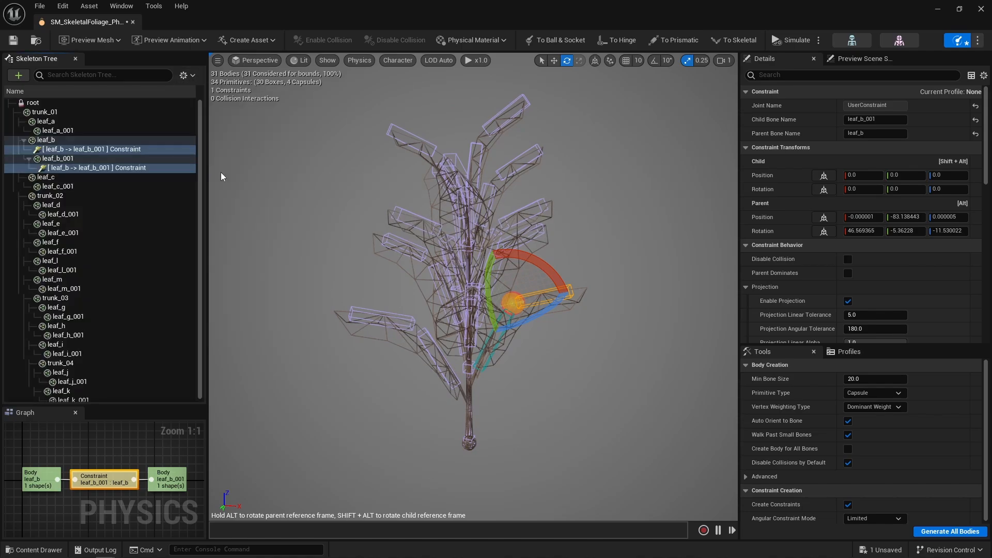
click(947, 531)
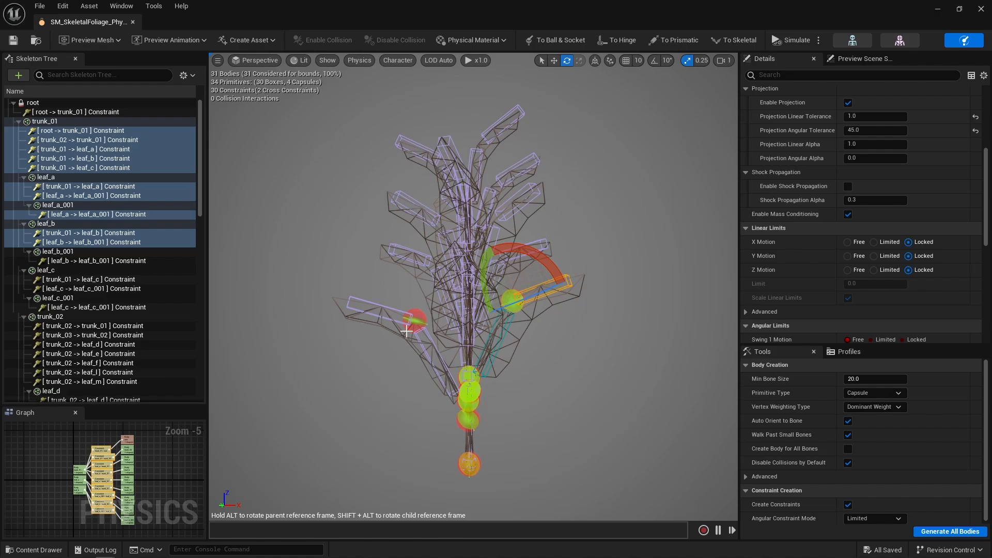
mouse_move(836, 229)
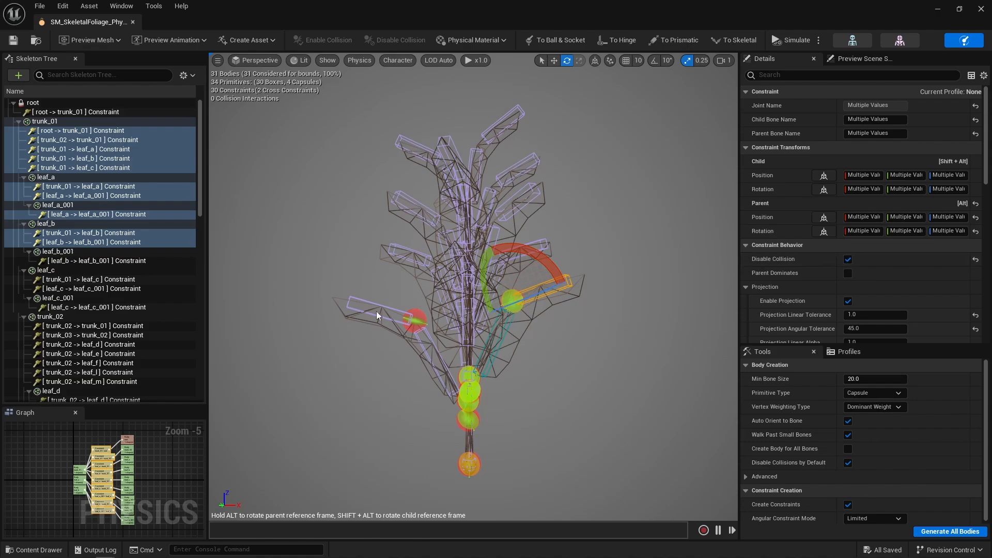
Lock the constraints' first swing rotation and reach the Twist and Swing angular motor with strength 5000.
scroll(down, 3)
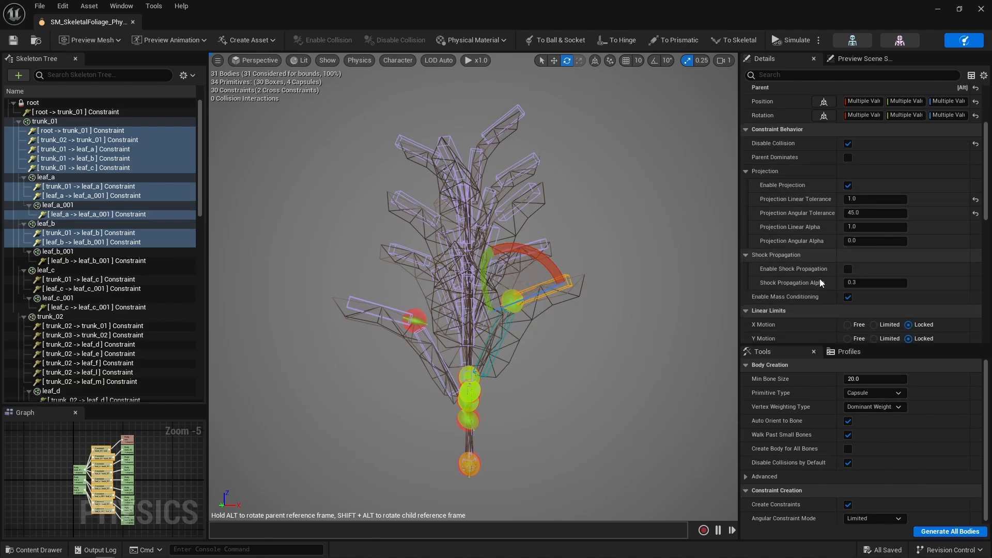
scroll(down, 3)
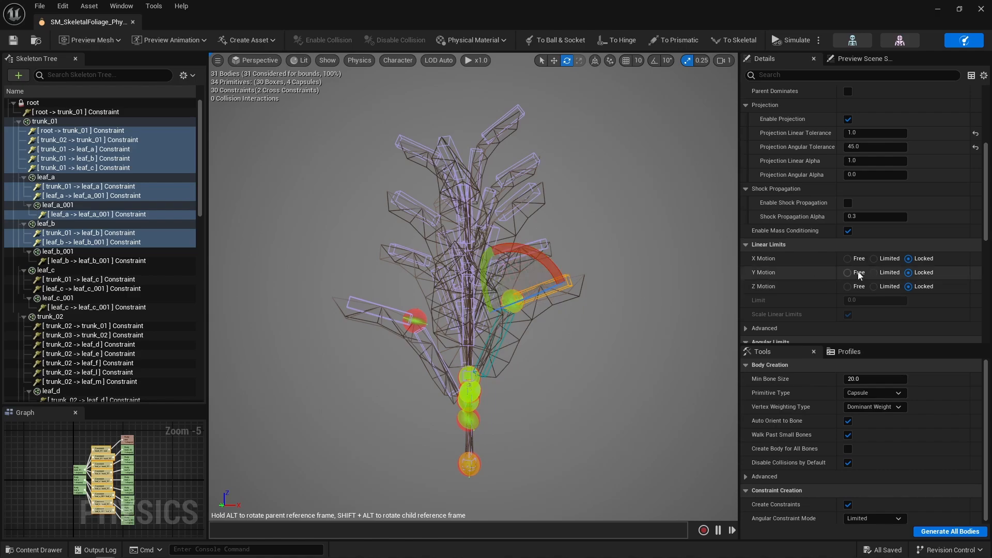
scroll(down, 3)
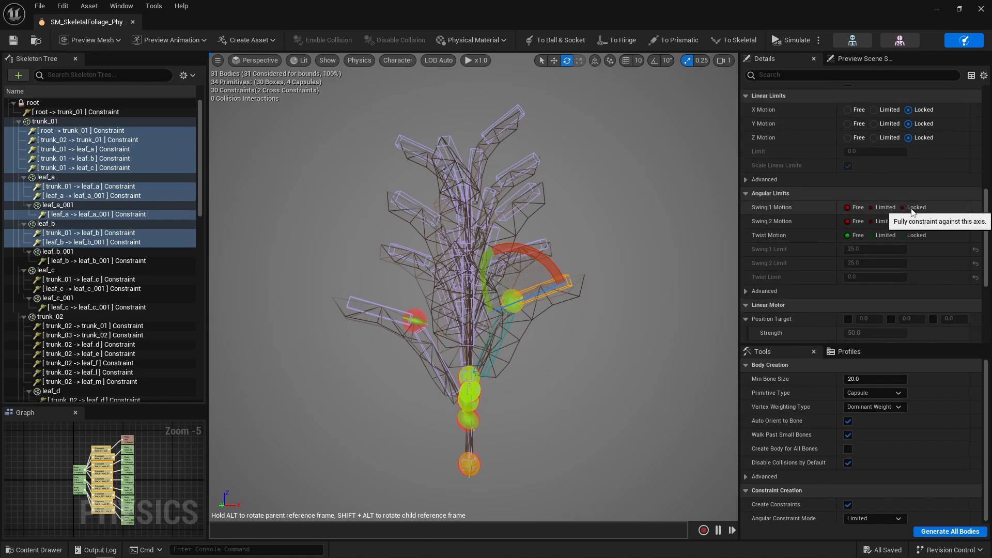
click(796, 39)
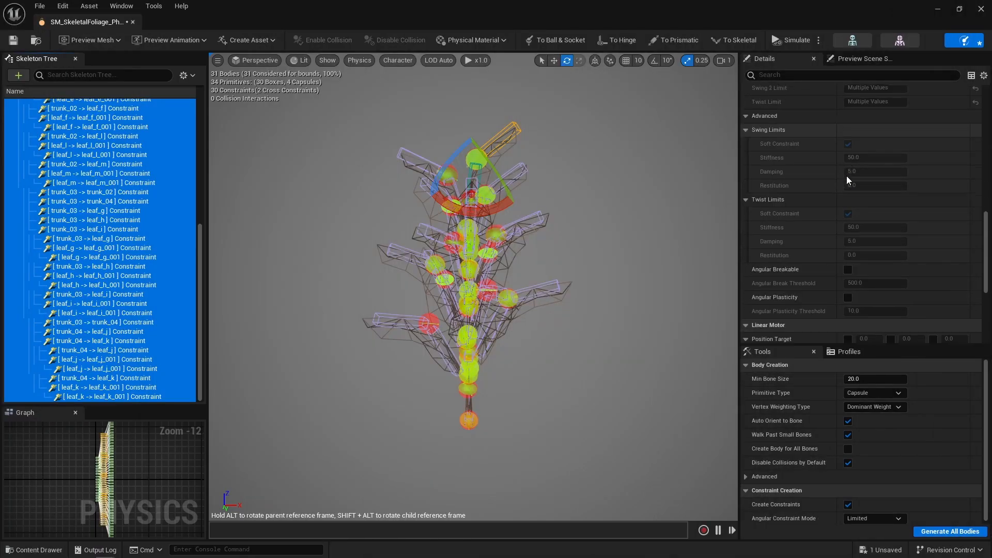
scroll(down, 3)
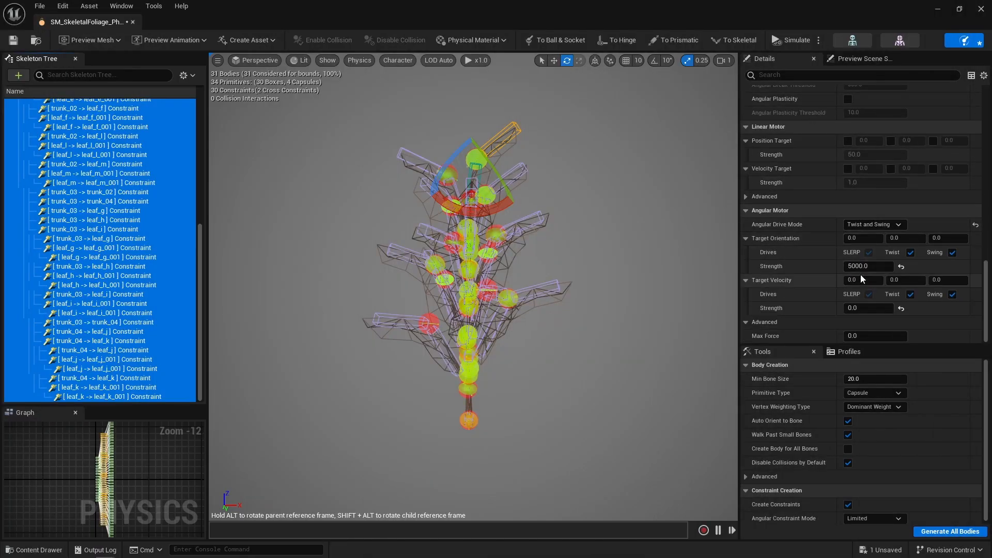
mouse_move(868, 333)
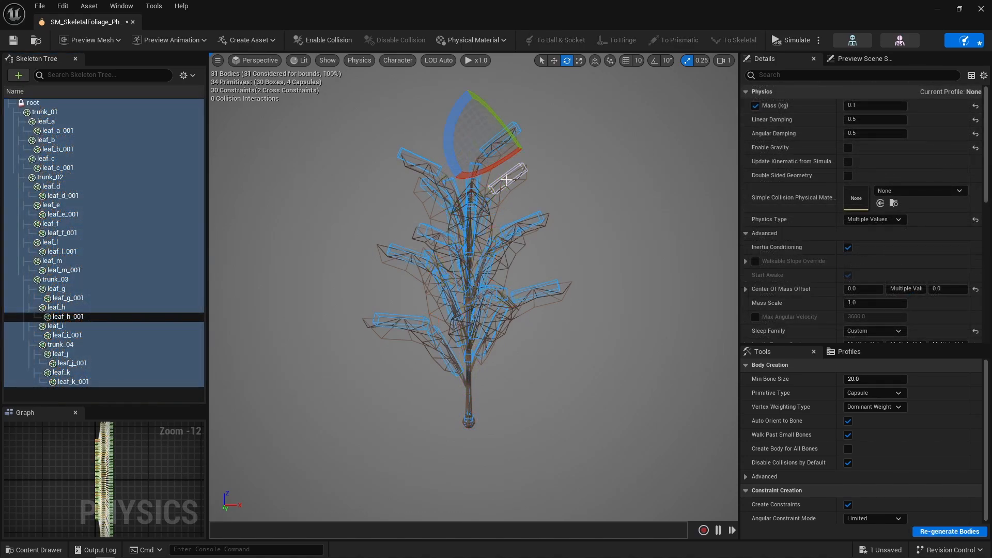
mouse_move(875, 133)
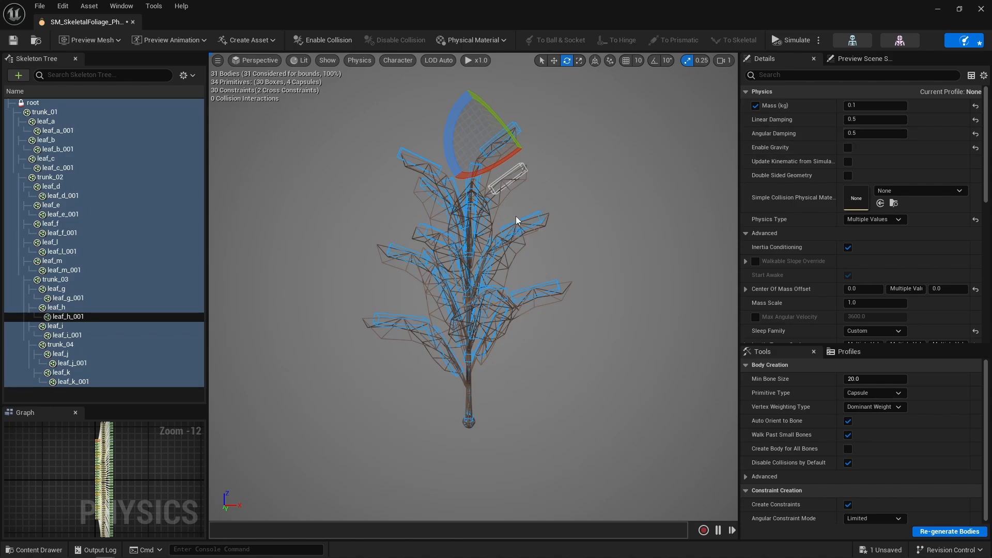
Start the physics simulation from the editor toolbar.
click(791, 39)
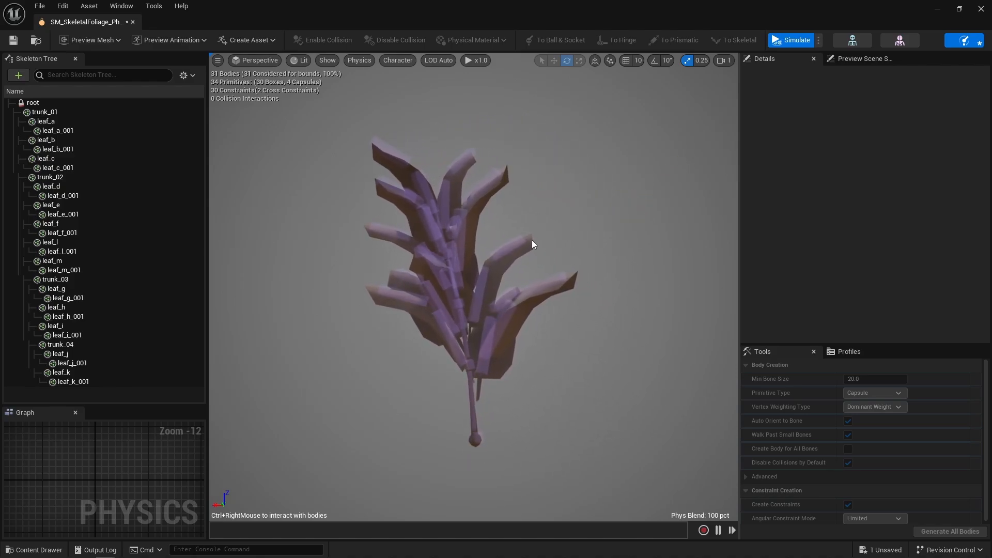
Push the plant's leaves in the viewport to test the running simulation.
drag(531, 244, 569, 325)
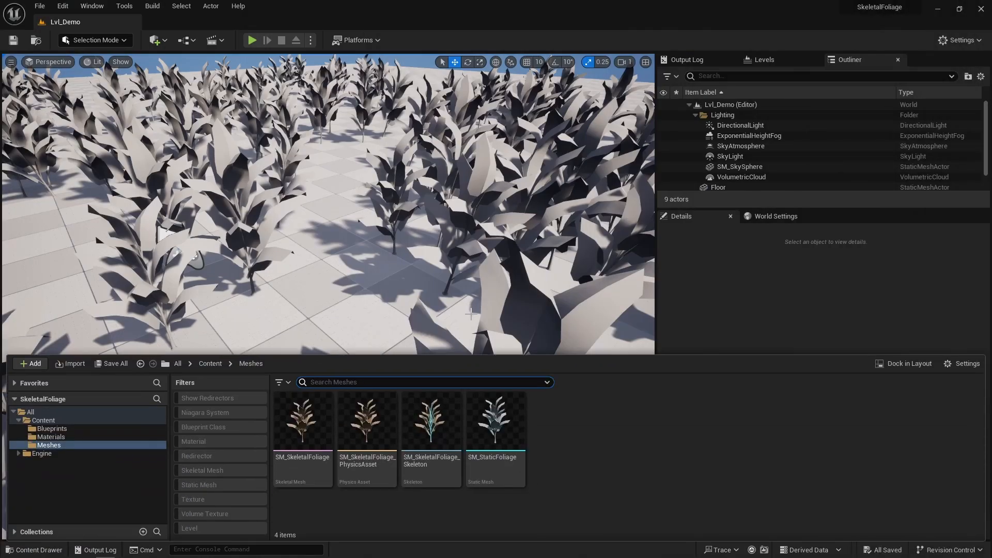
Paint SM_StaticFoliage instances across the demo level floor in Foliage mode.
click(495, 424)
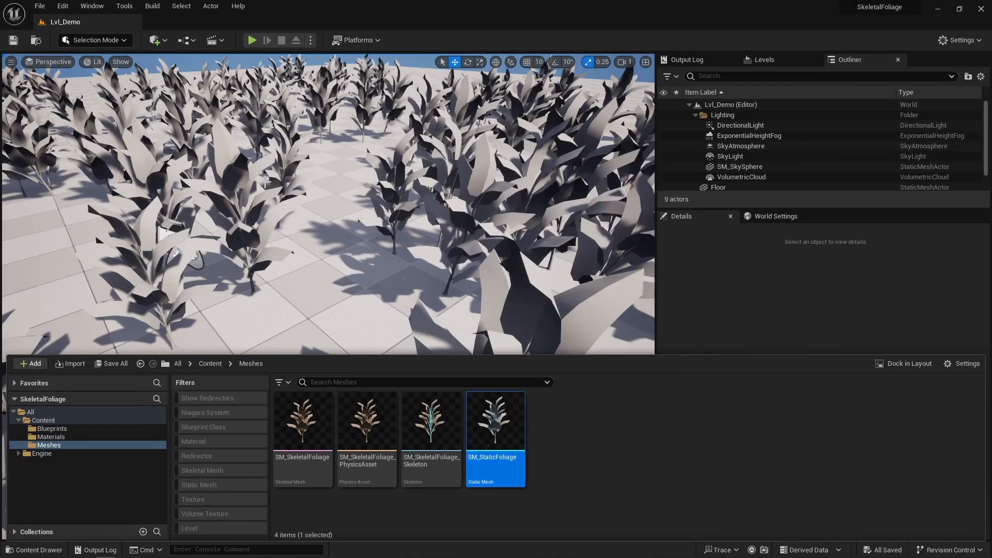
click(95, 41)
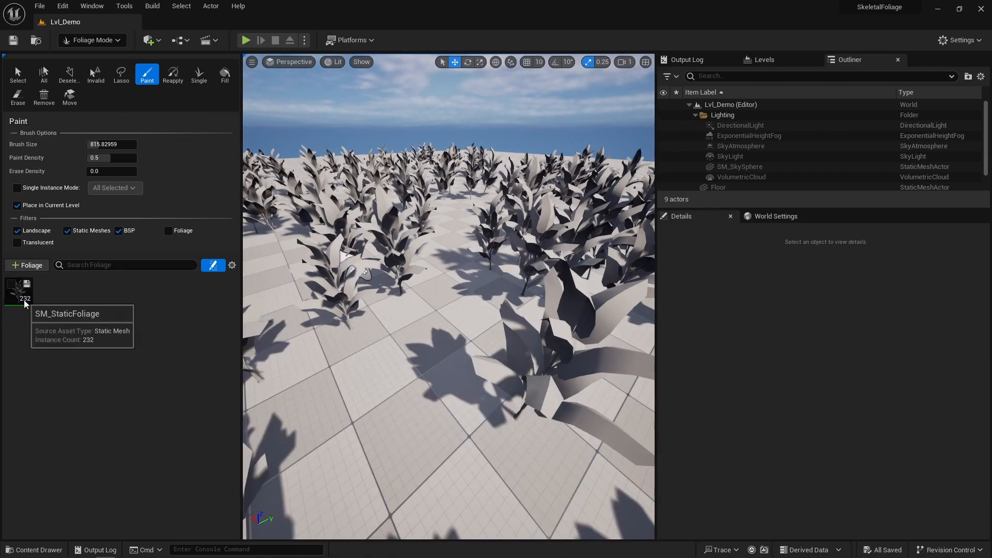
click(18, 291)
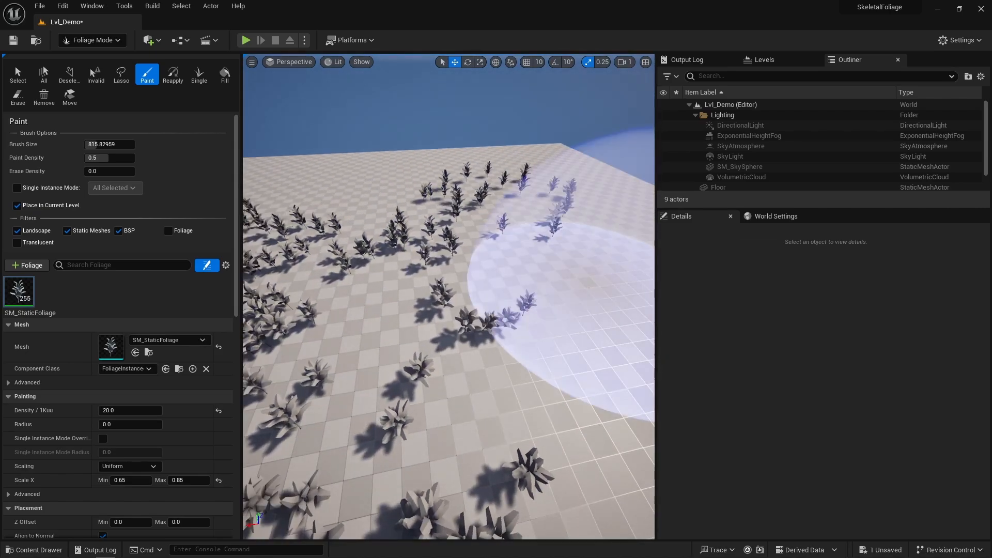
Return to ordinary Selection mode and select an object in the level.
click(92, 40)
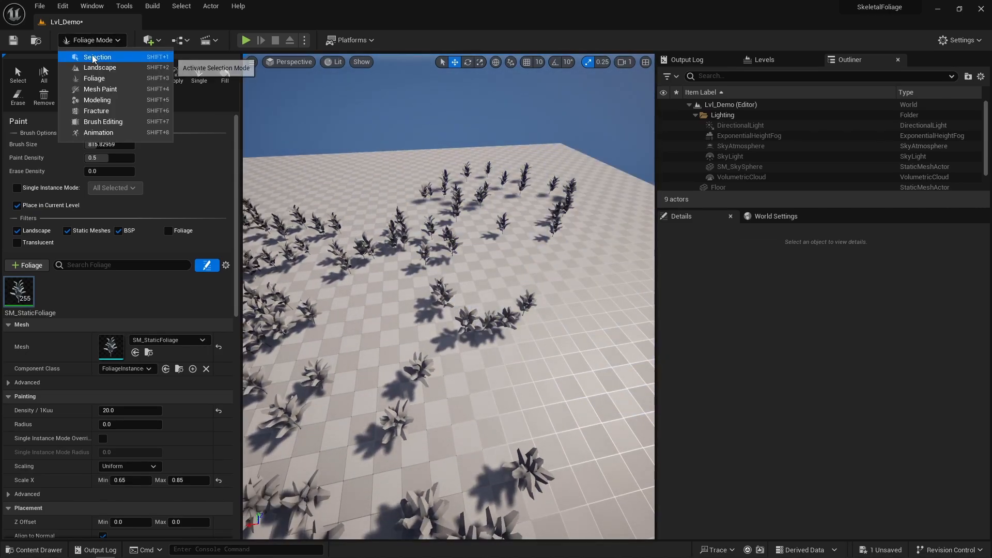
click(97, 56)
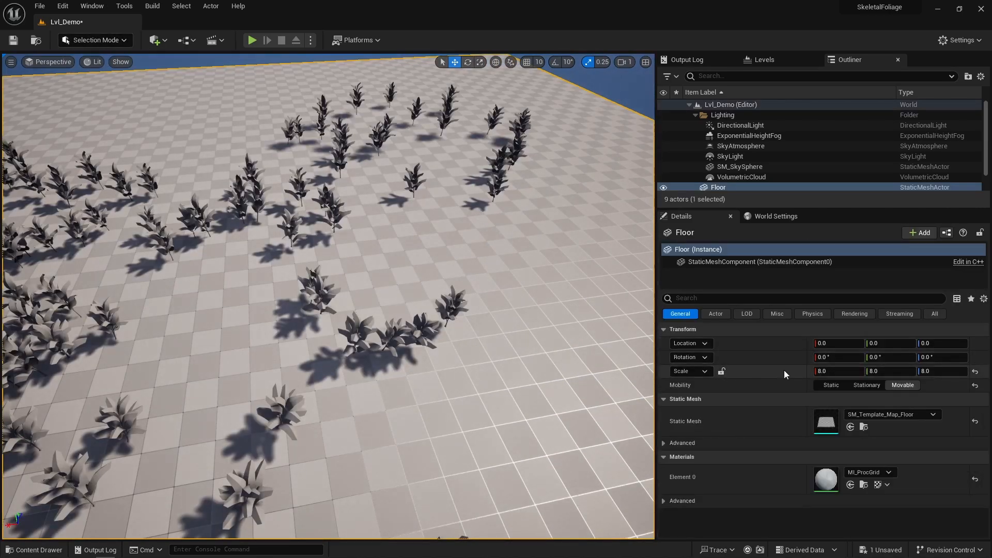
click(812, 314)
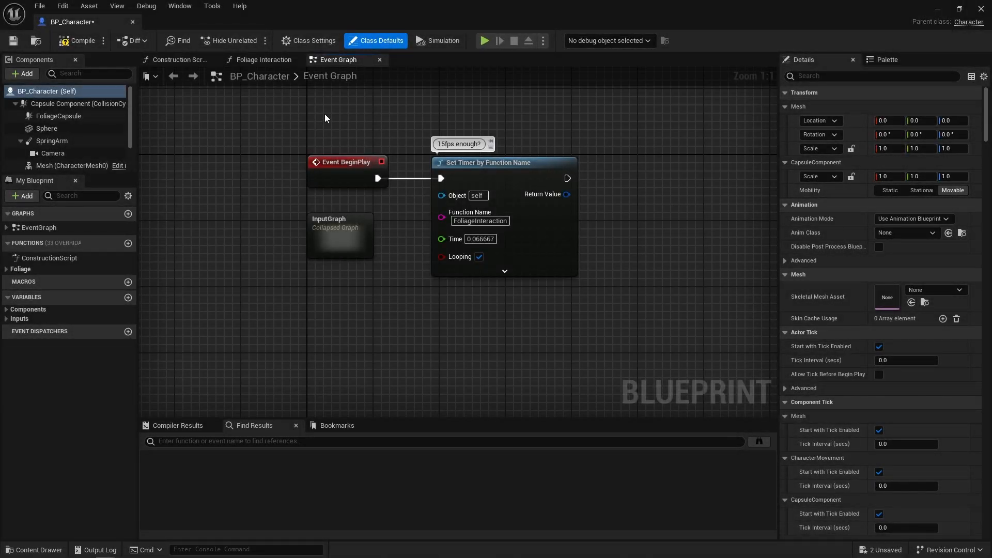
Open BP_Character's Foliage Interaction function graph from the Set Timer by Function Name node.
click(487, 162)
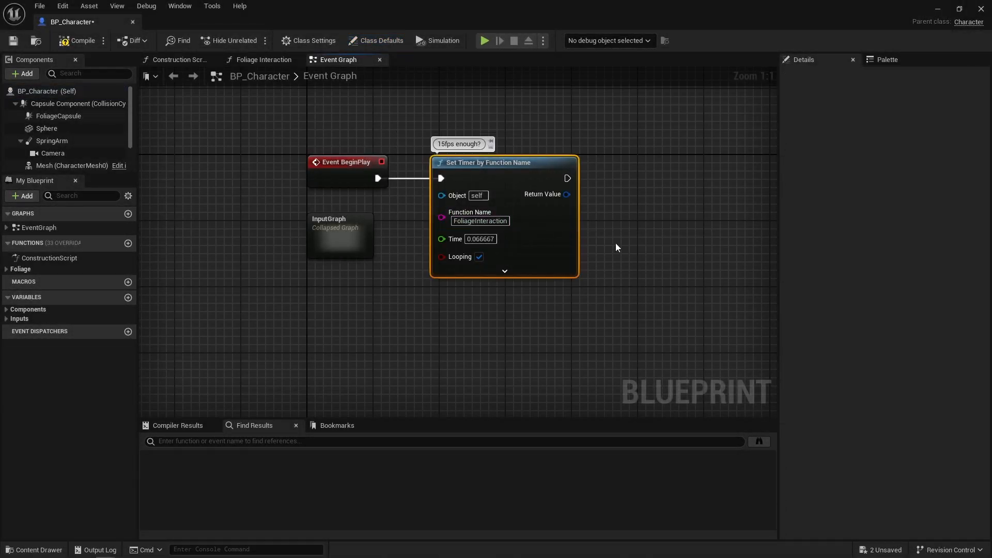
click(264, 60)
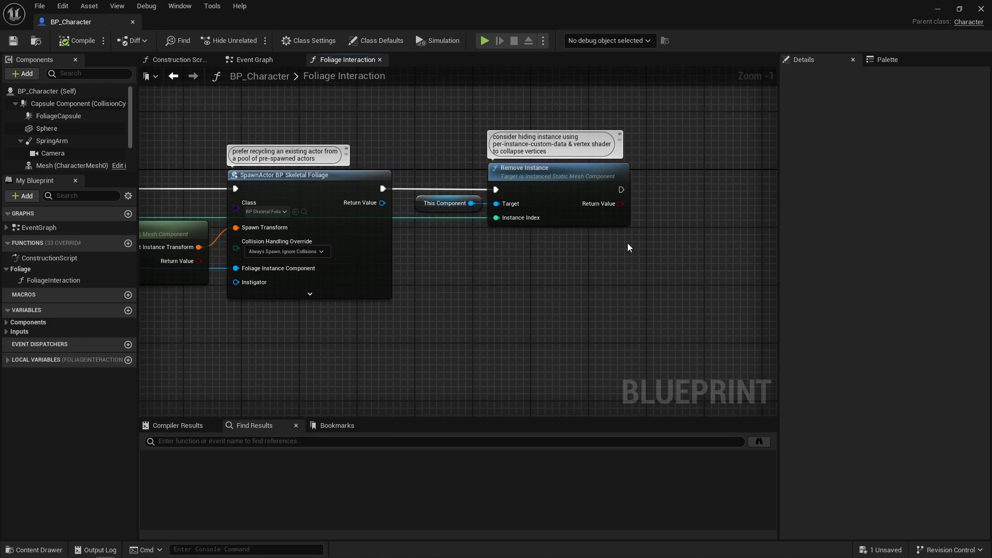
scroll(down, 3)
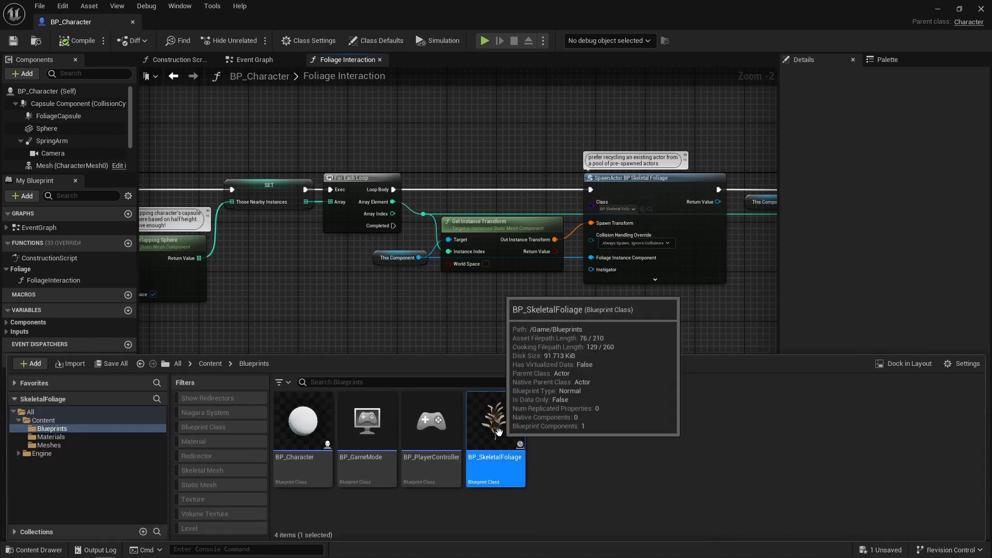
Review BP_SkeletalFoliage's physics-simulated mesh and its exposed FoliageInstanceComponent variable, then return to BP_Character.
double_click(495, 420)
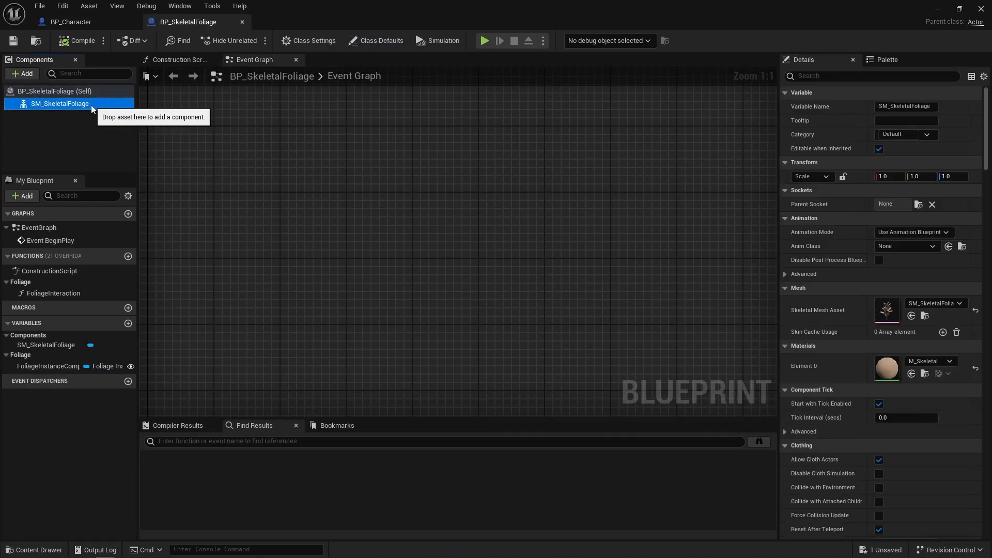
mouse_move(923, 306)
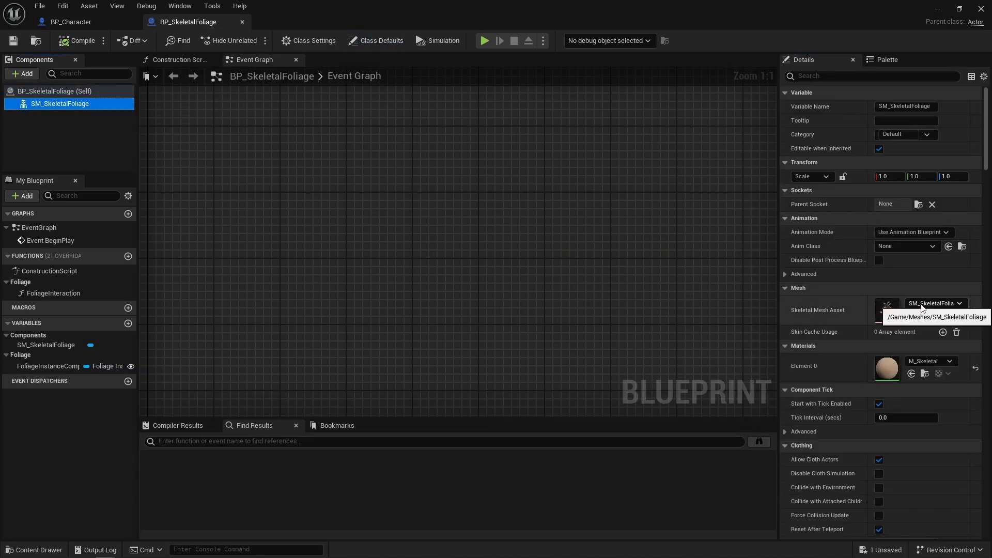
scroll(down, 3)
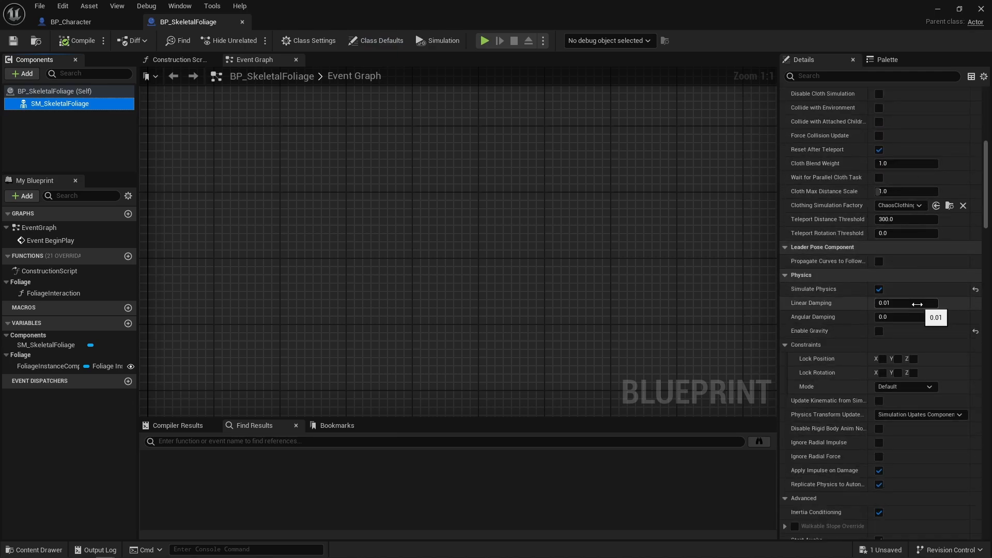
scroll(down, 3)
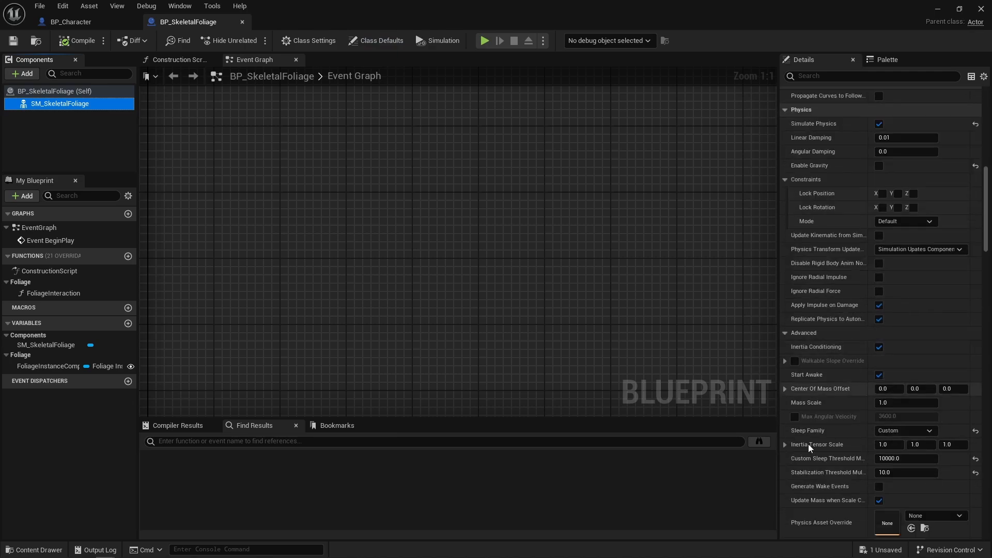
scroll(down, 3)
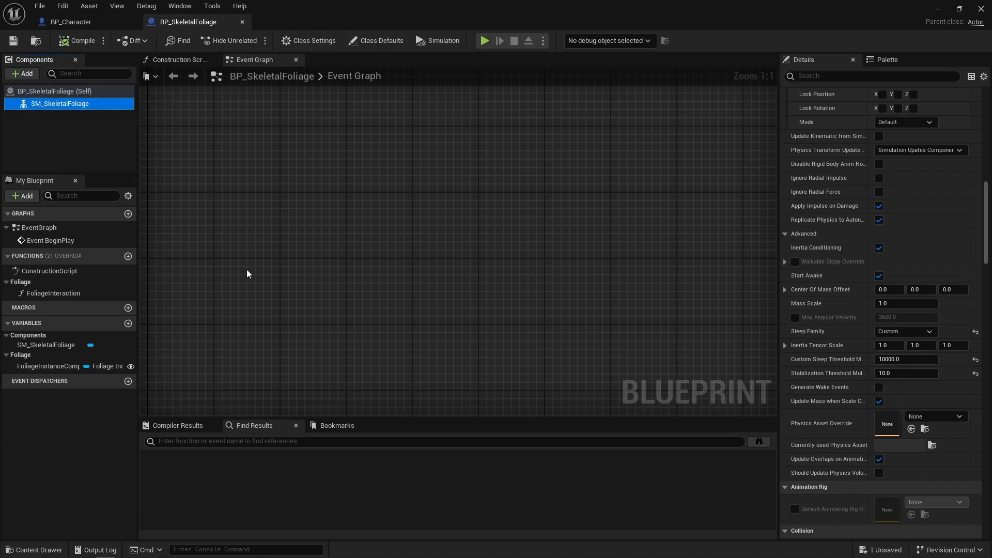
click(47, 366)
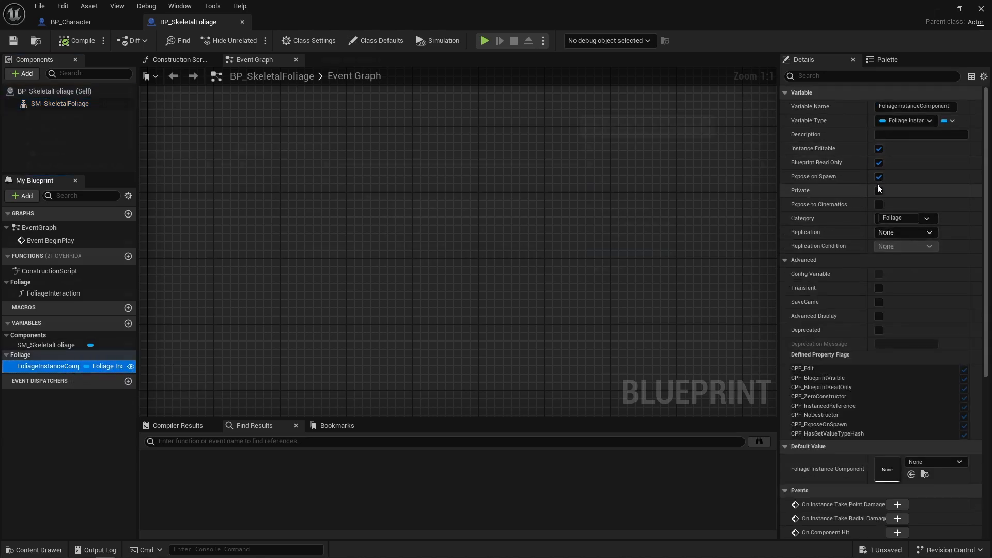
click(68, 22)
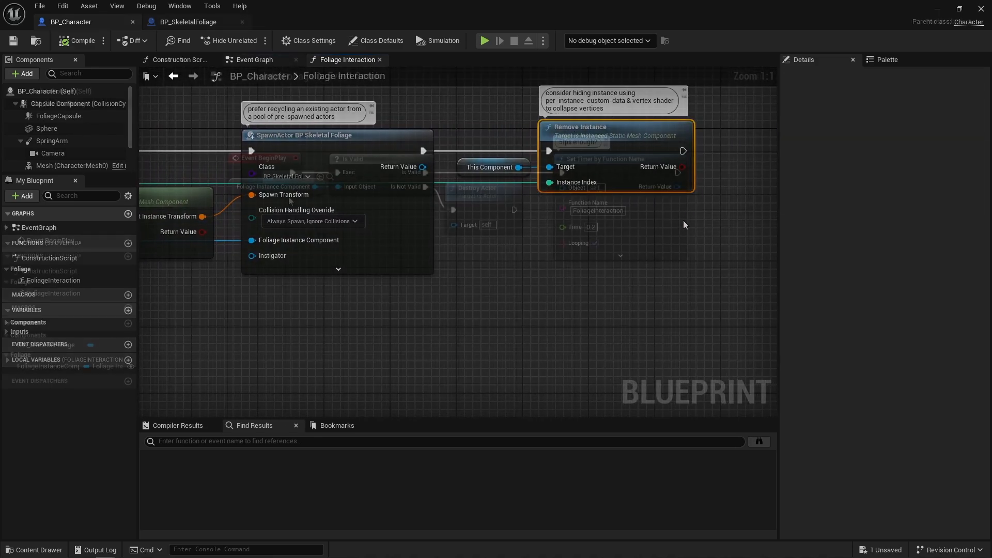
Review BP_SkeletalFoliage's Foliage Interaction graph with its Add Instance and Destroy Actor nodes.
click(188, 22)
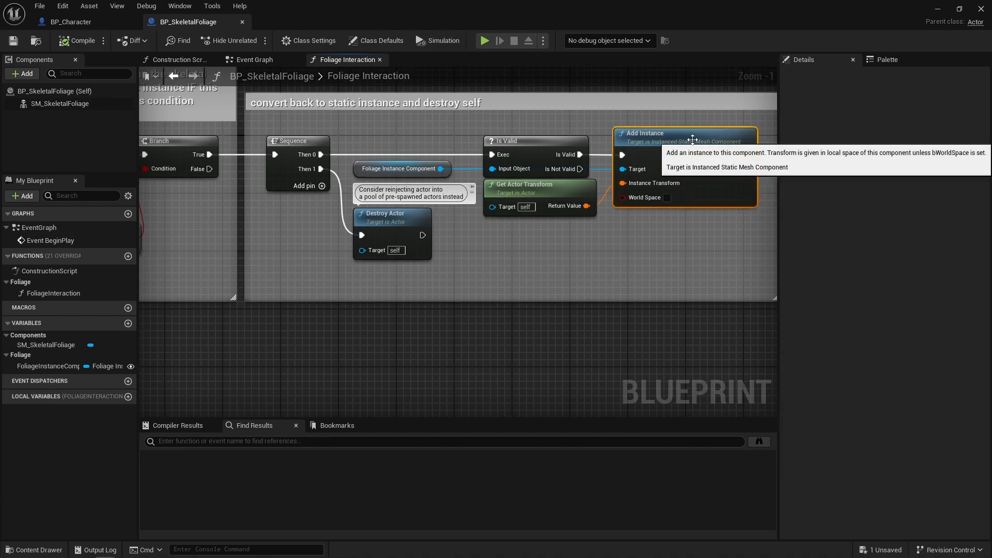
mouse_move(323, 233)
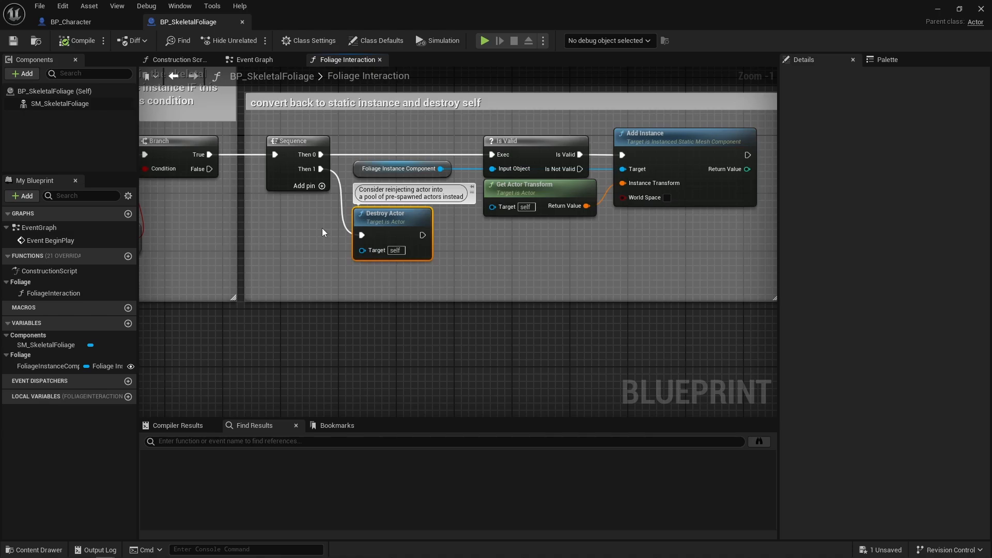
click(69, 22)
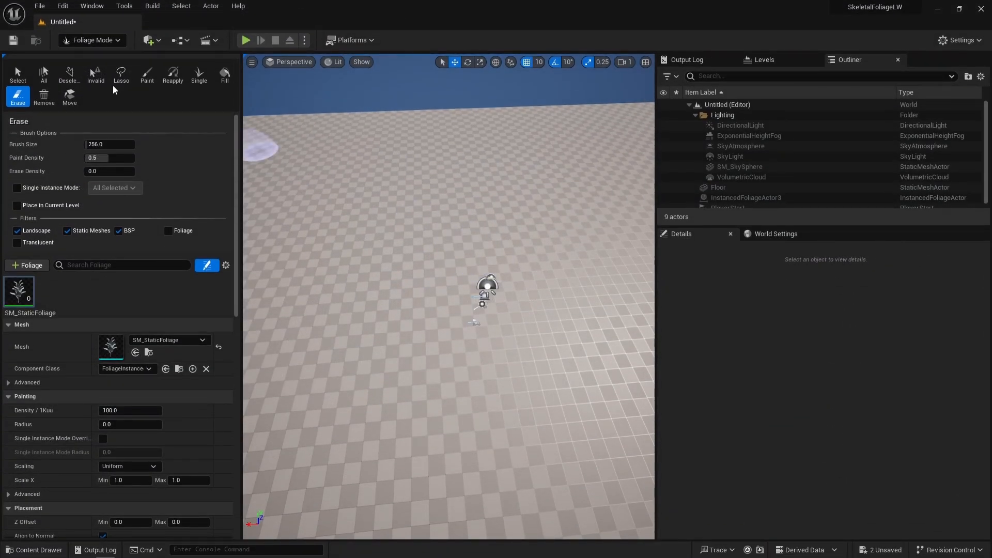
Paint a patch of SM_StaticFoliage instances across the test level's floor.
click(147, 74)
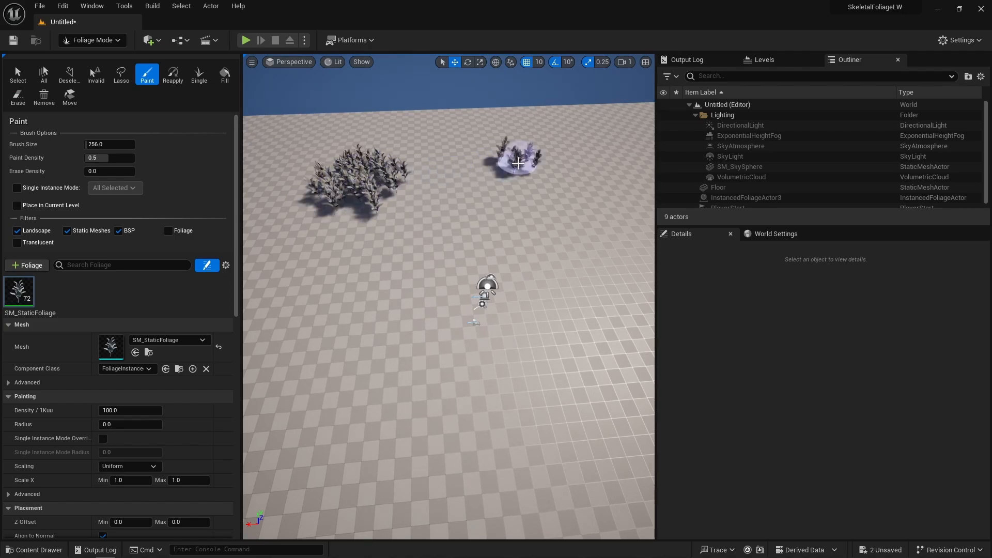
drag(515, 163, 496, 353)
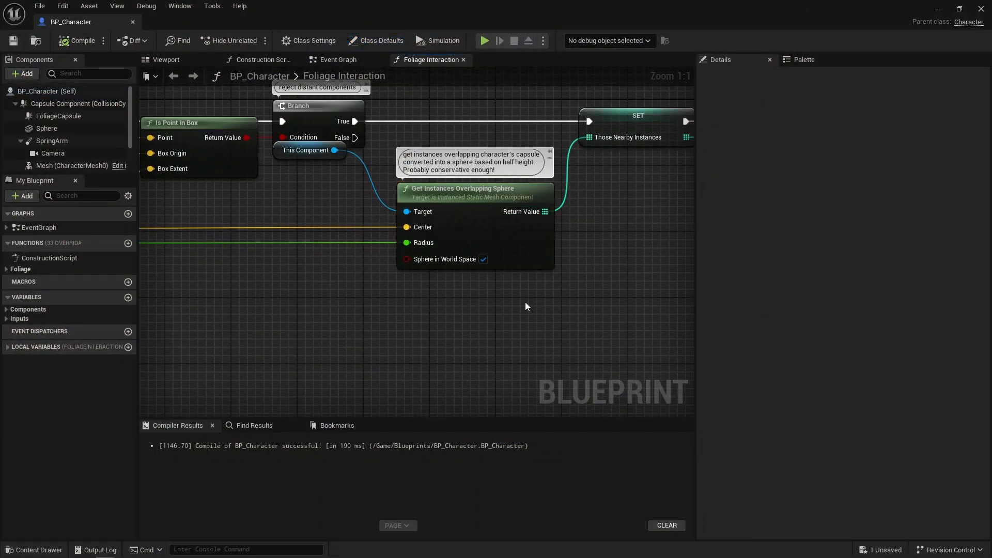
mouse_move(453, 314)
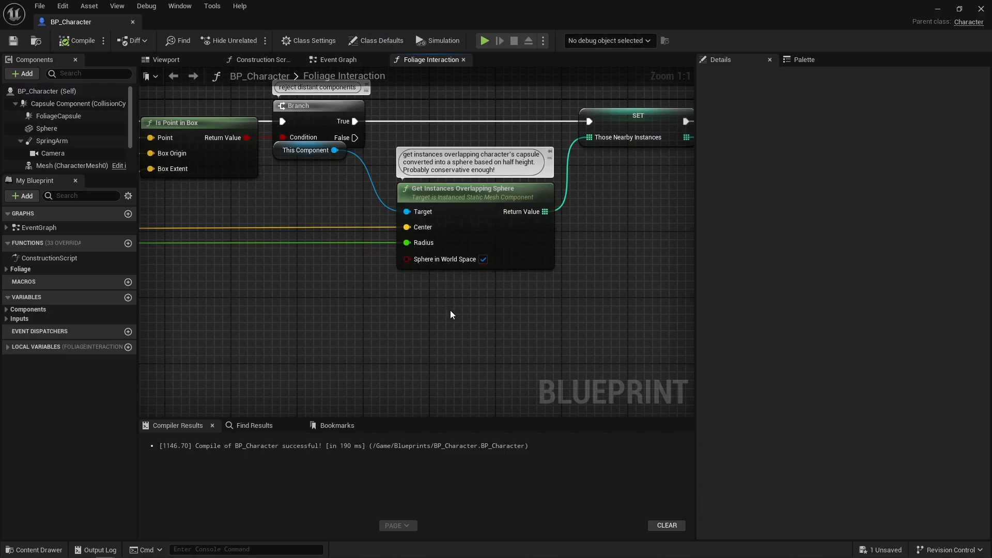
Compile BP_Character and show its Event Graph with the Set Timer by Function Name node.
click(339, 60)
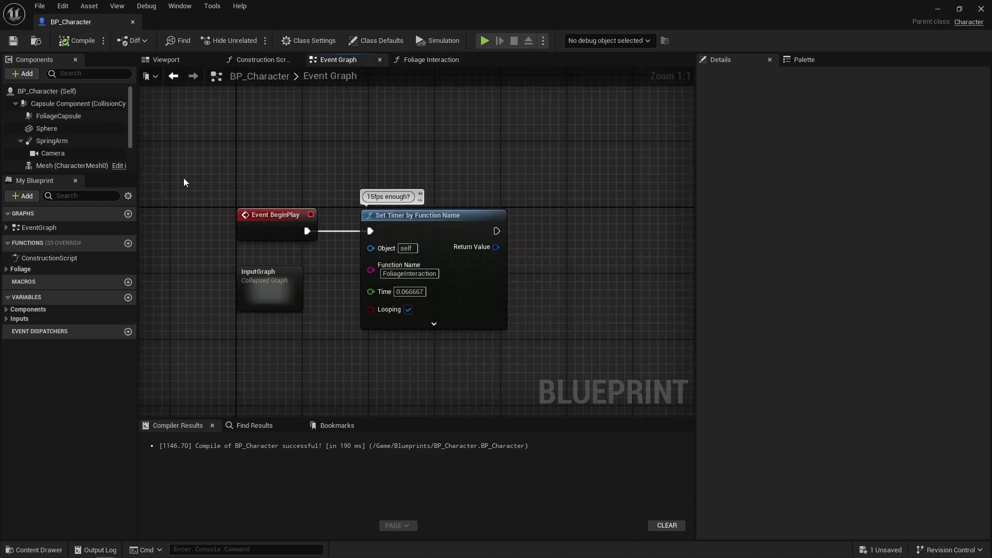
click(424, 215)
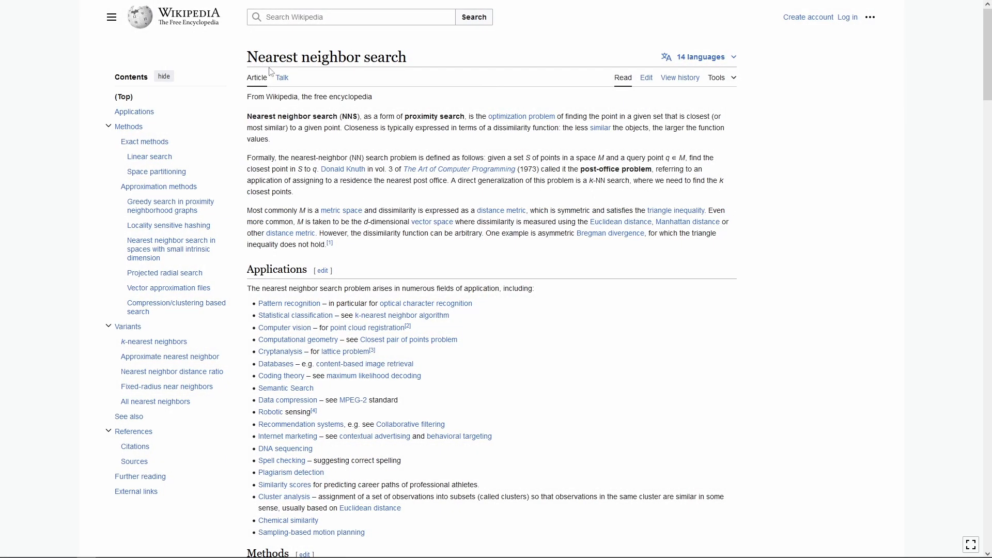
Scroll through the Wikipedia Nearest neighbor search article.
scroll(down, 3)
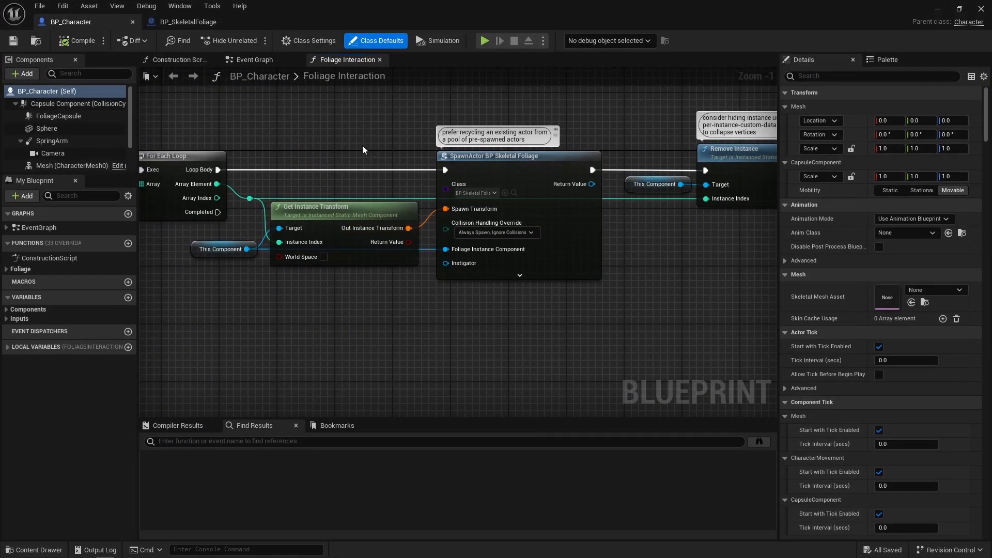
Inspect BP_SkeletalFoliage's Destroy Actor node and SM_SkeletalFoliage component settings.
click(186, 22)
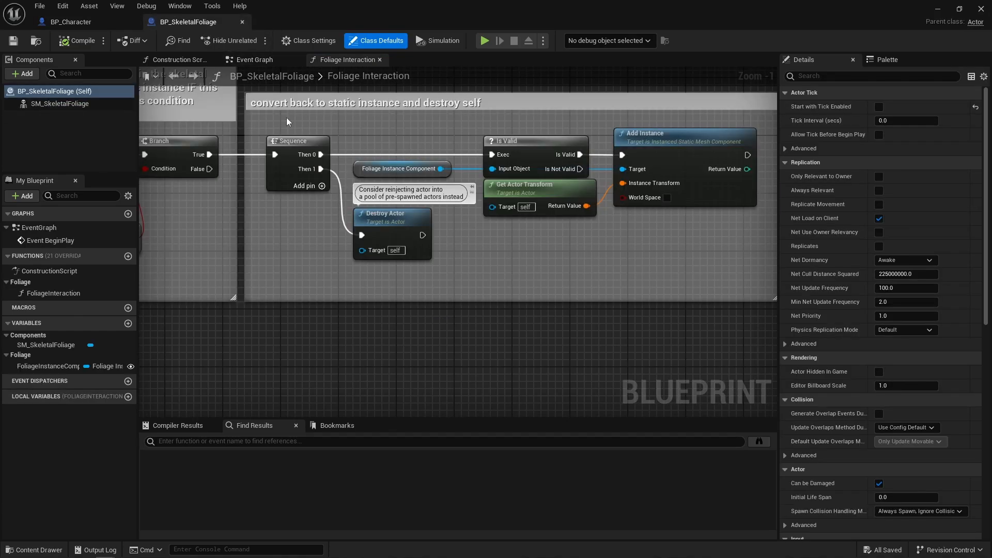
click(384, 213)
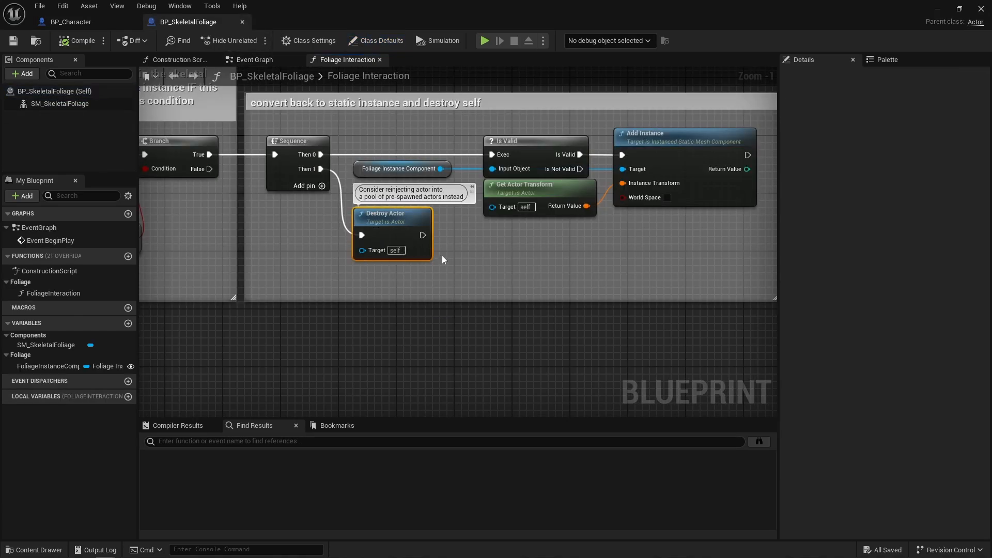
click(364, 279)
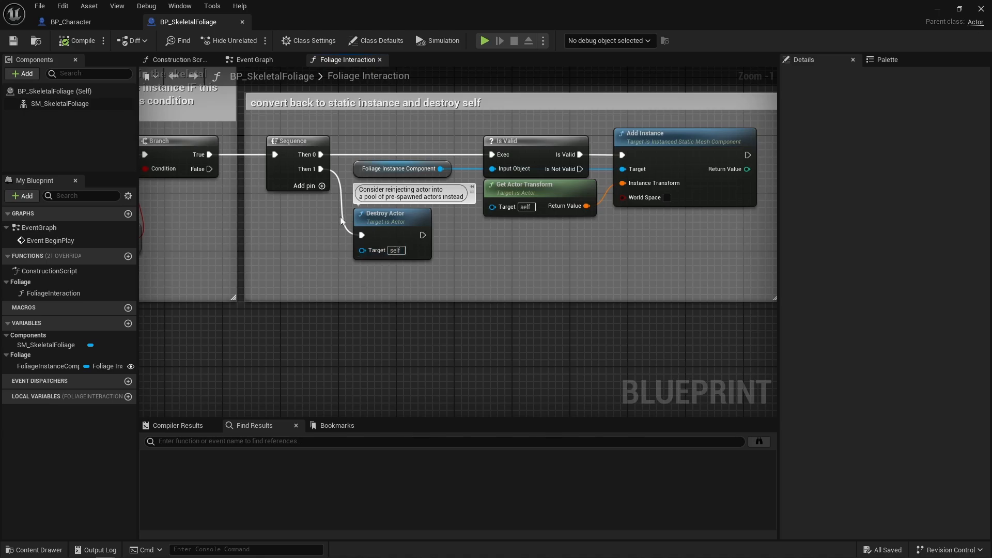
click(60, 104)
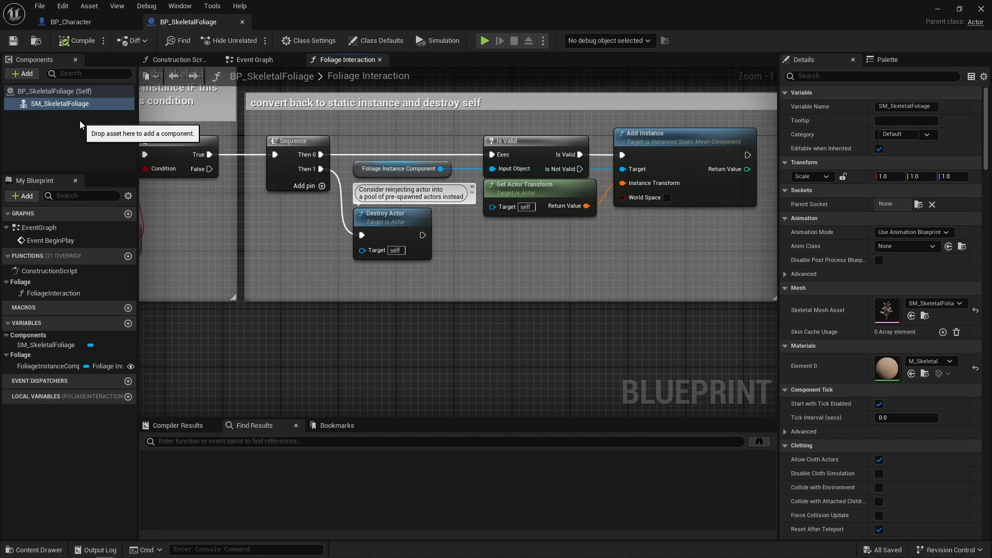
Compare BP_Character's Remove Instance node against BP_SkeletalFoliage, ending on the full FoliageInteraction graph.
click(66, 22)
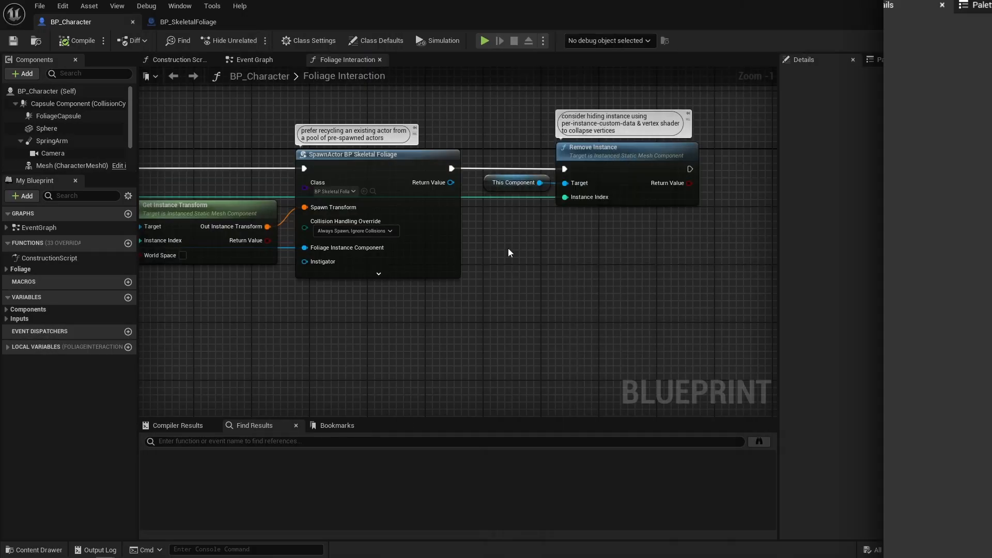
click(514, 182)
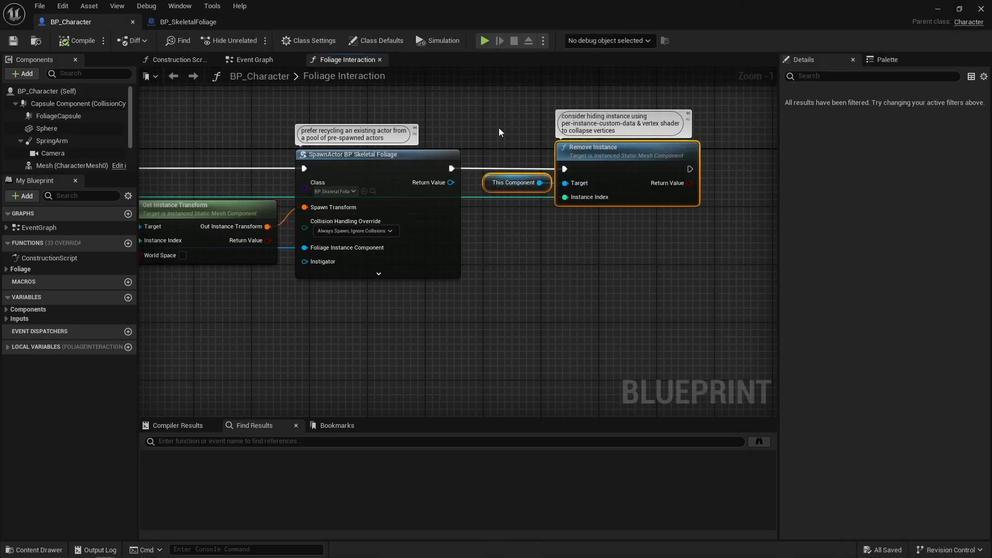
click(192, 22)
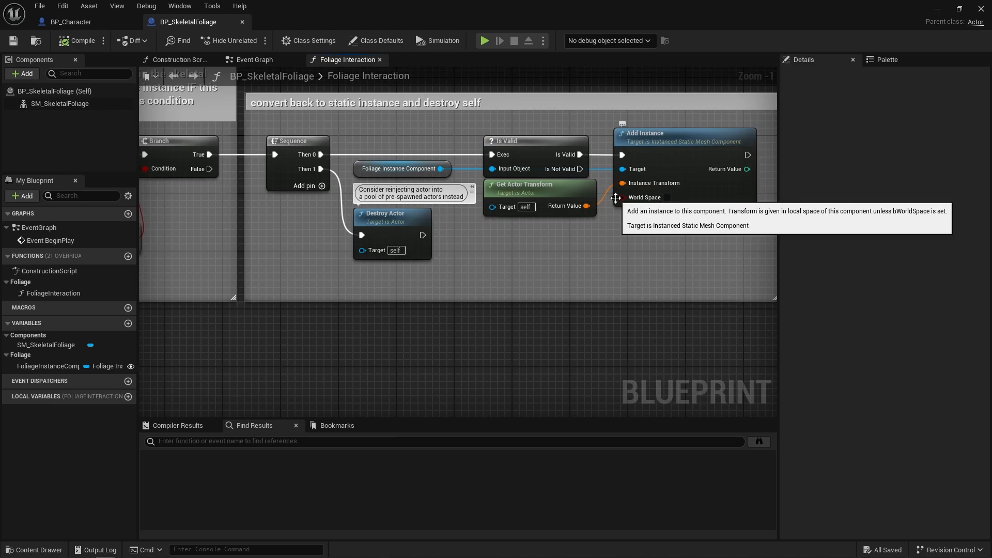
mouse_move(91, 6)
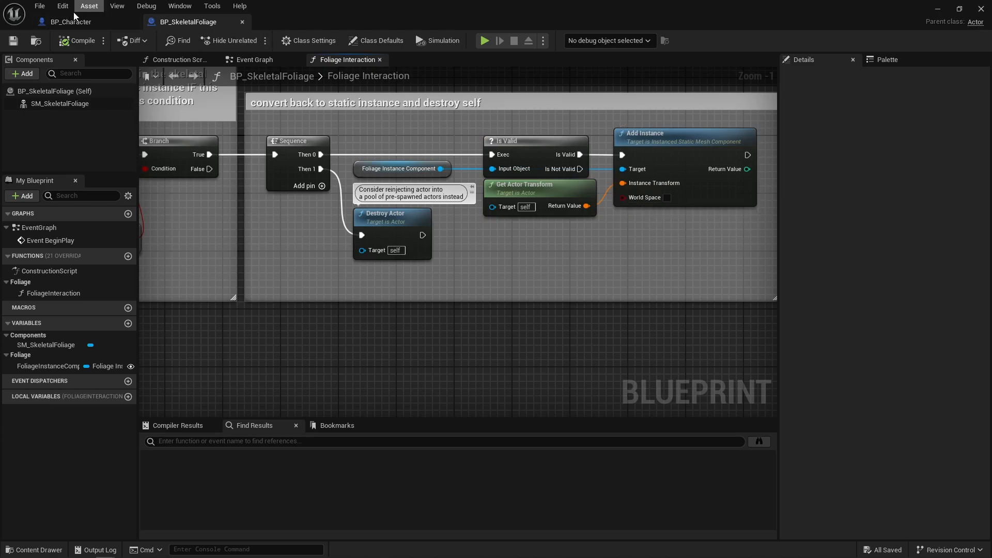
click(66, 22)
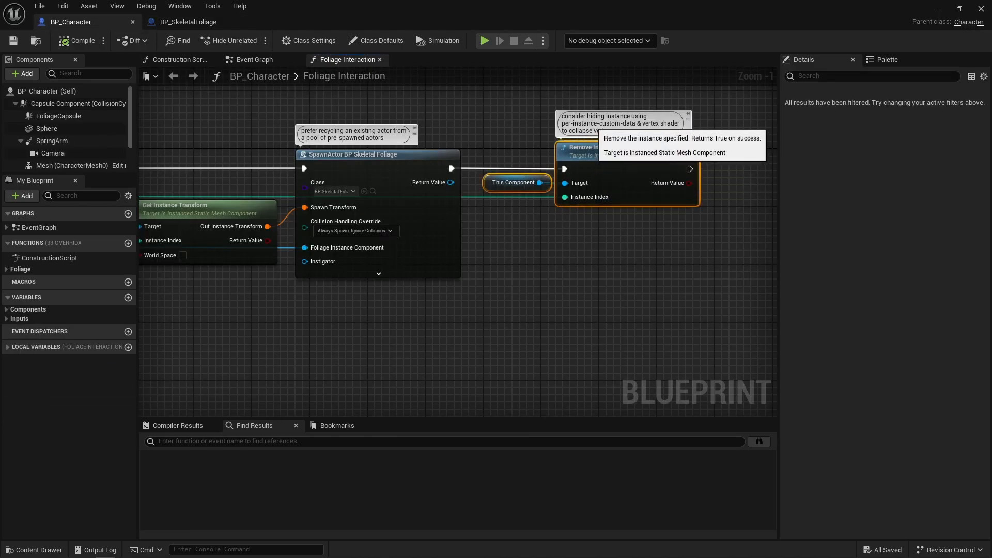
mouse_move(719, 135)
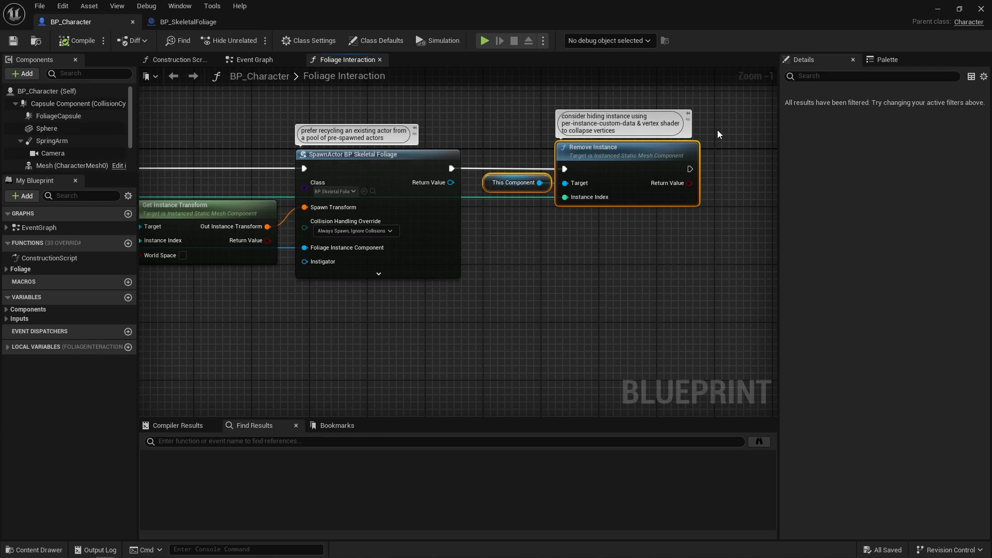
scroll(down, 3)
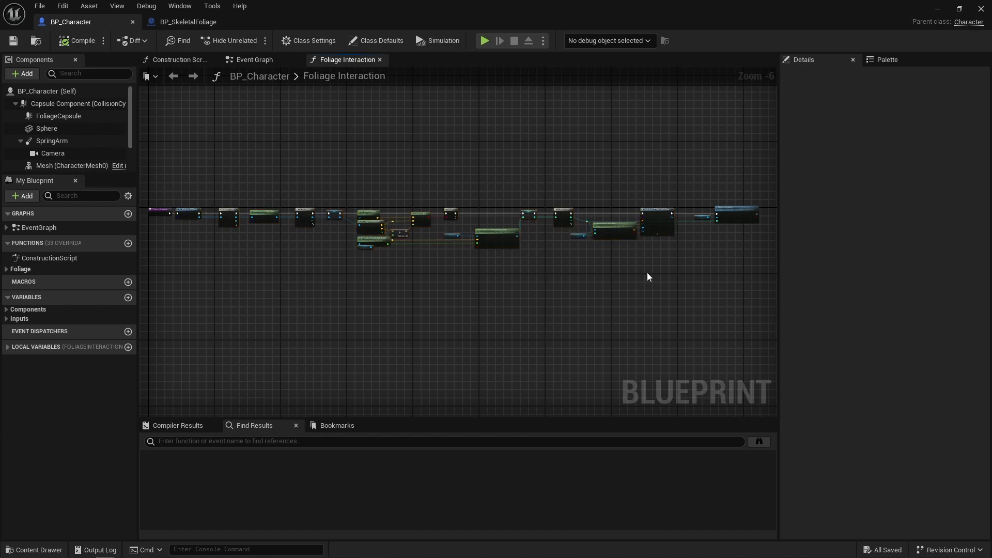
mouse_move(481, 280)
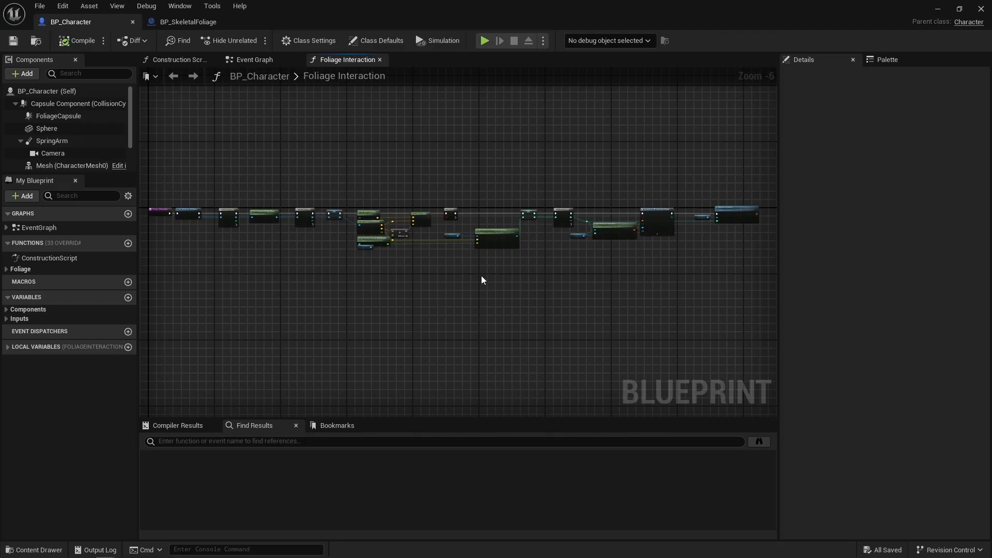
click(486, 41)
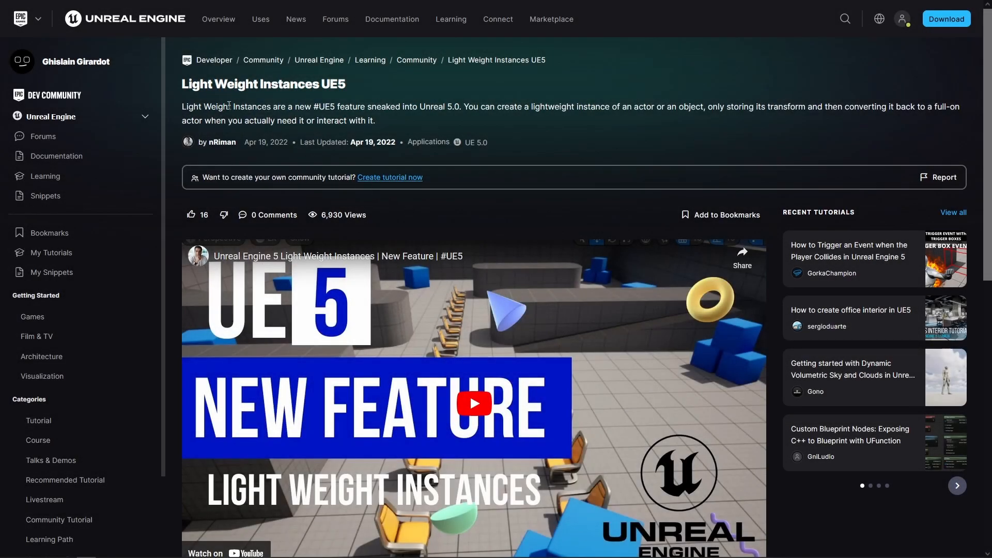
mouse_move(515, 102)
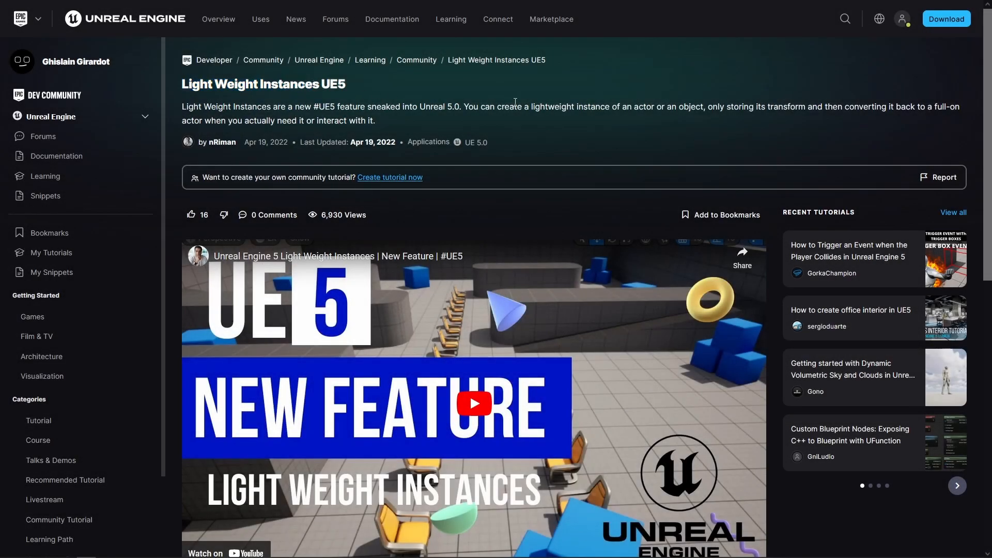
scroll(down, 3)
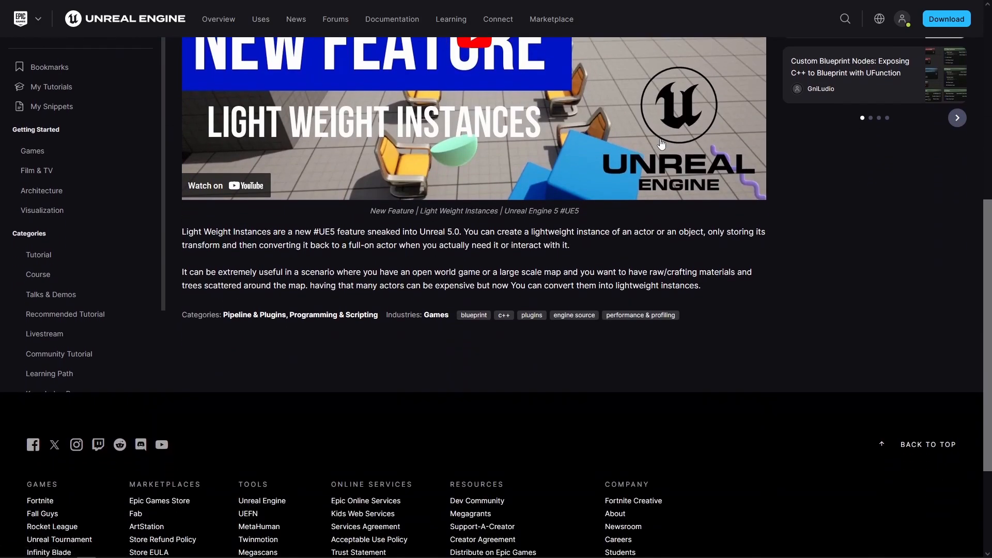
mouse_move(290, 248)
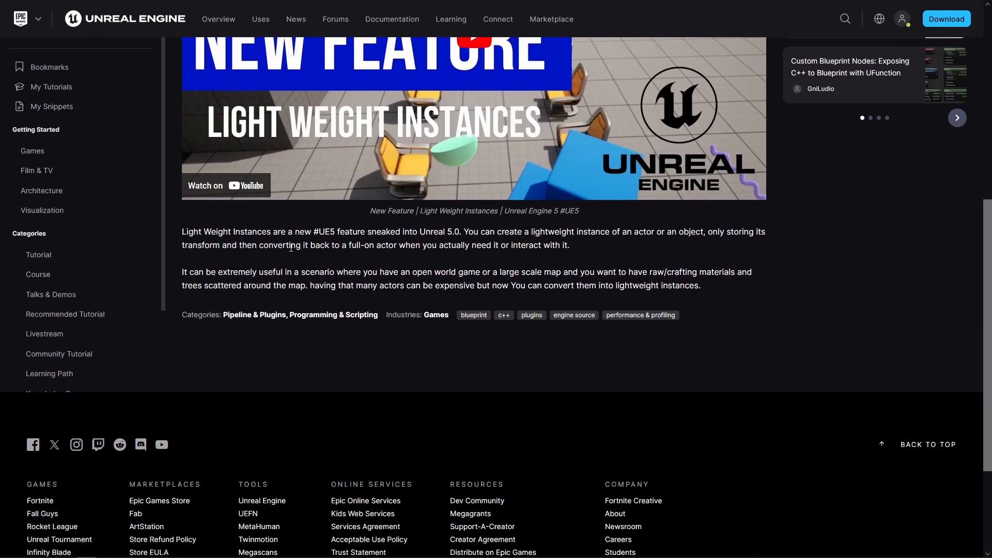
mouse_move(452, 264)
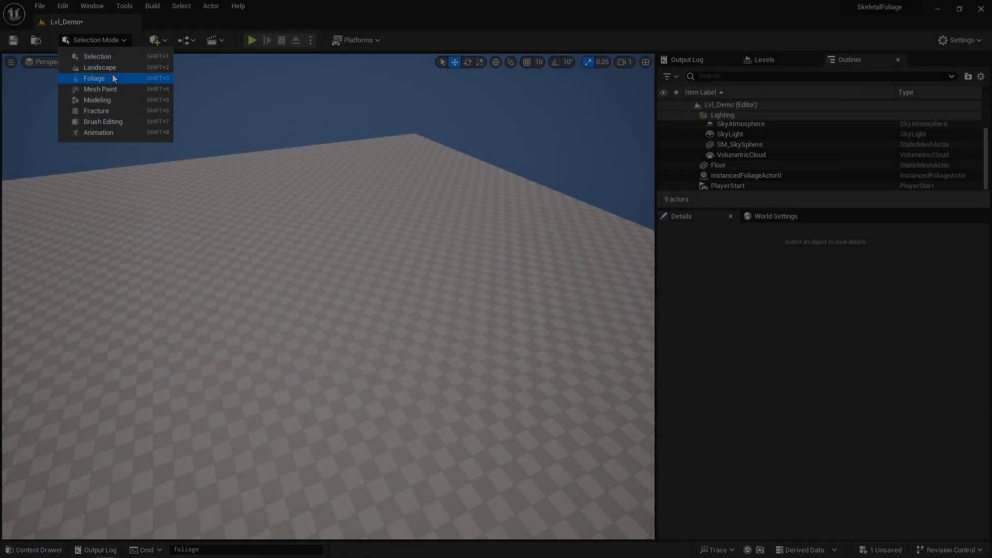
Switch the demo level to Foliage mode and paint SM_StaticFoliage onto the floor.
click(94, 79)
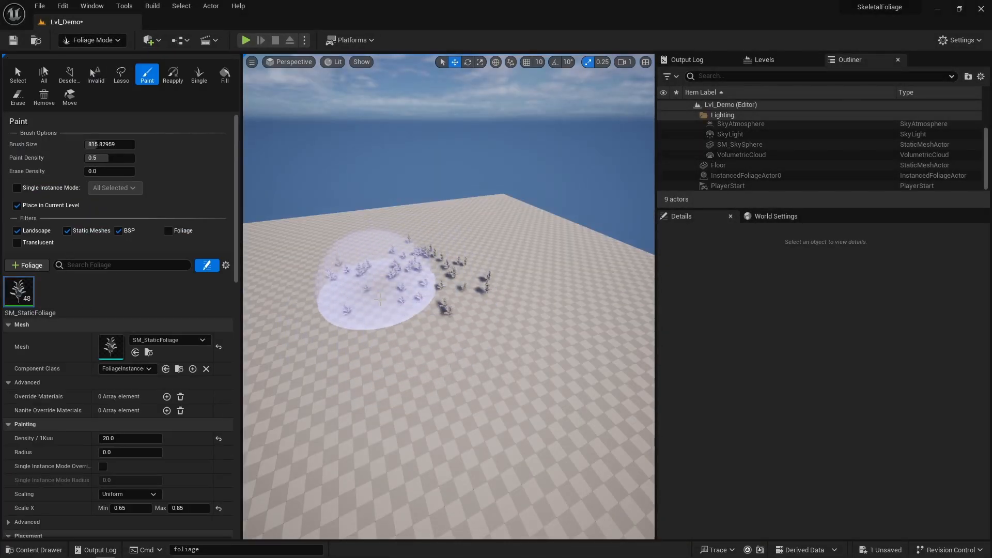
click(246, 39)
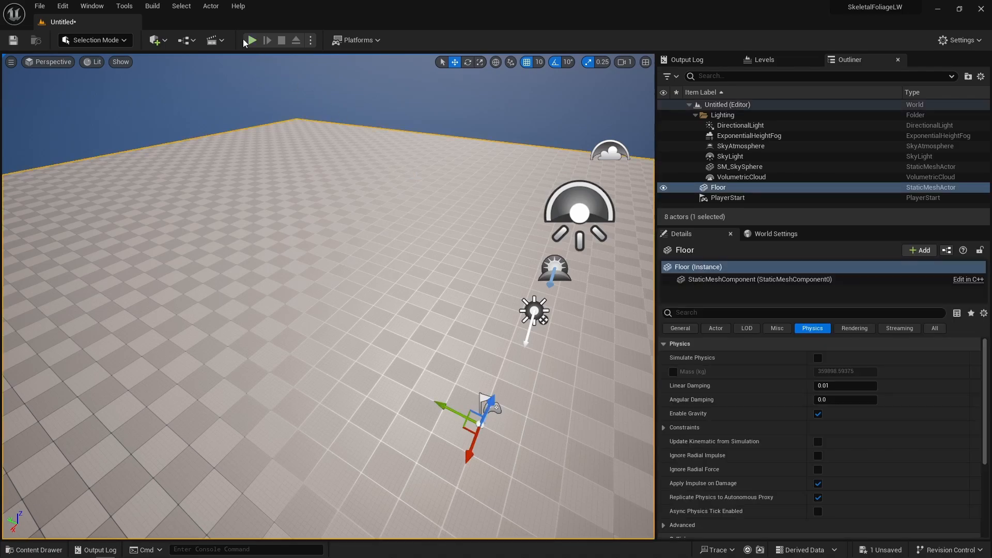
Convert the Floor actor to light weight instances using a LightWeightInstanceStaticMeshManager, then select the new manager.
click(211, 5)
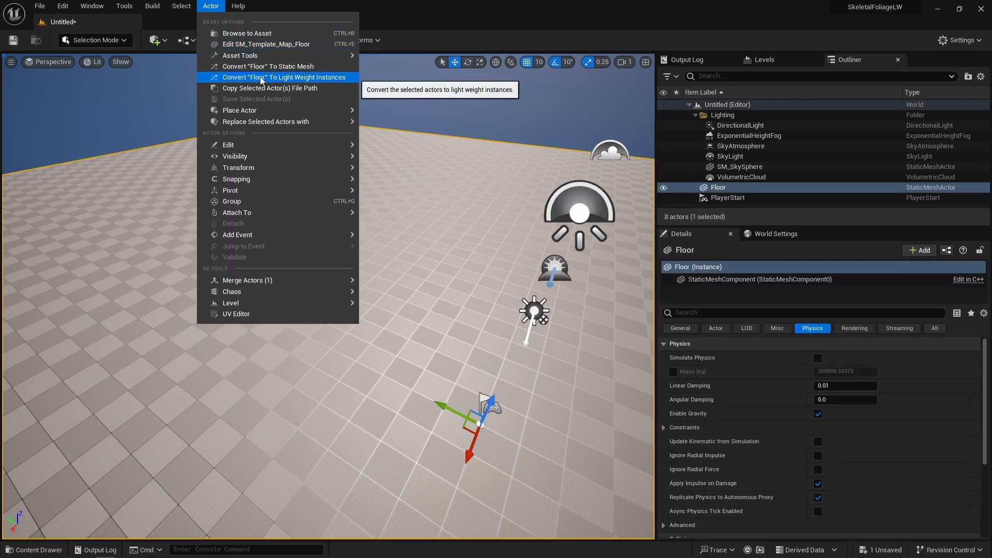
mouse_move(291, 82)
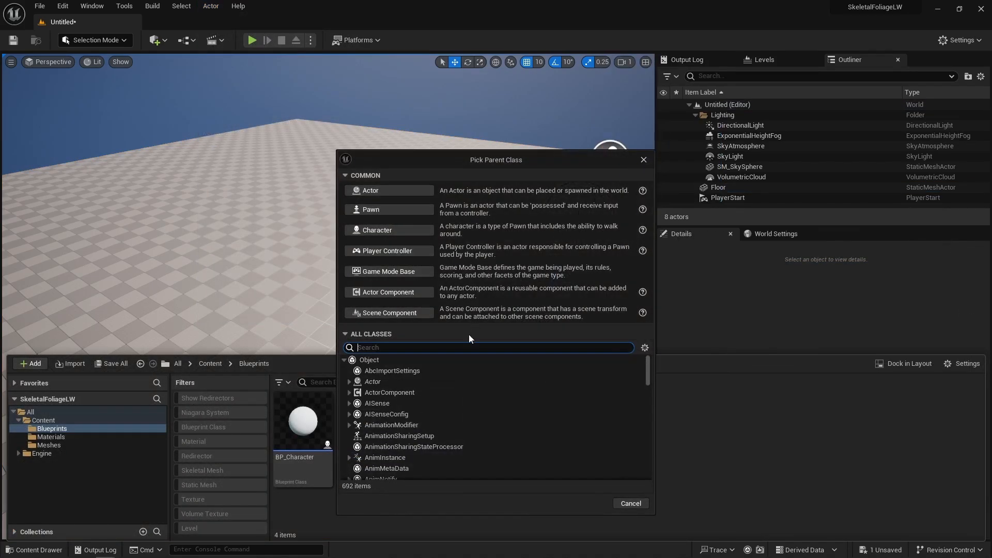
text(lightweight)
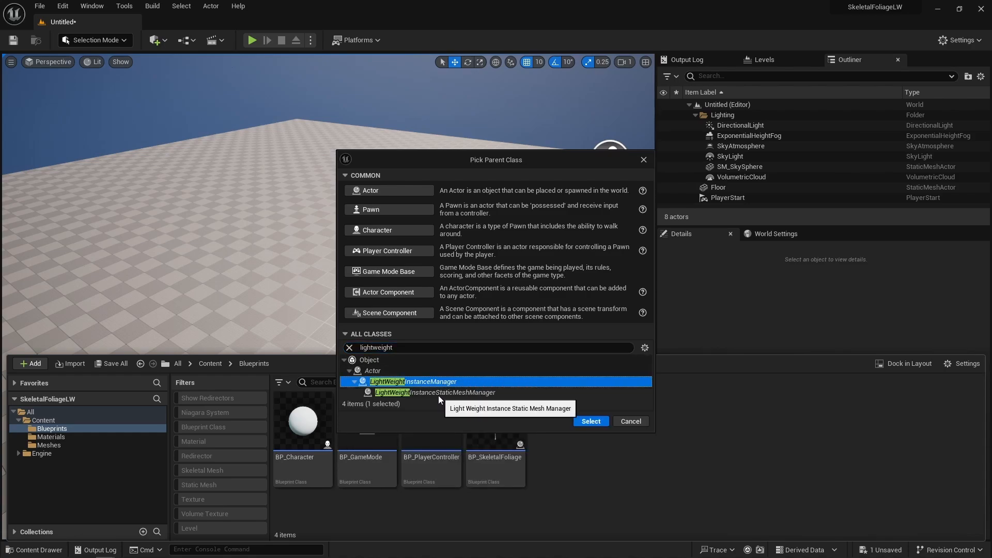
click(436, 392)
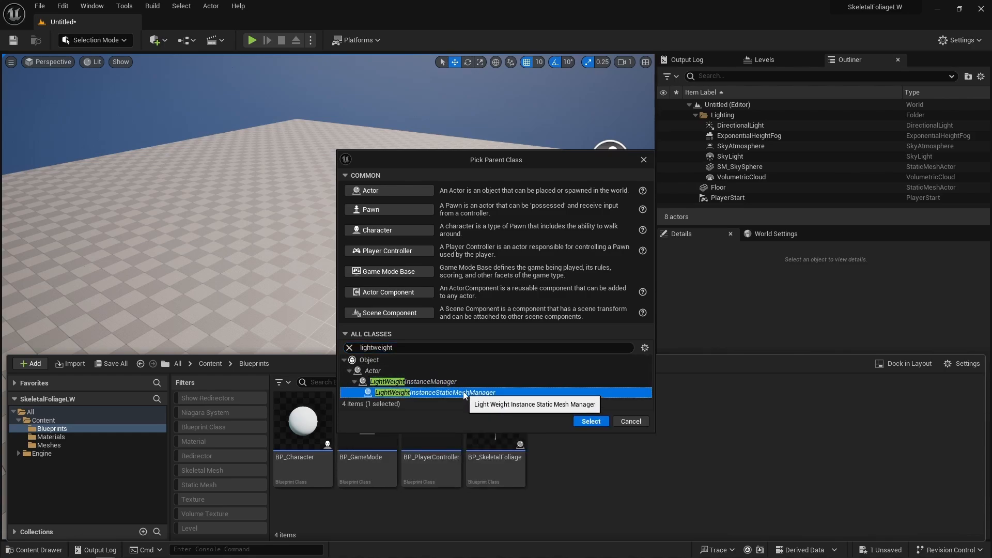
click(631, 420)
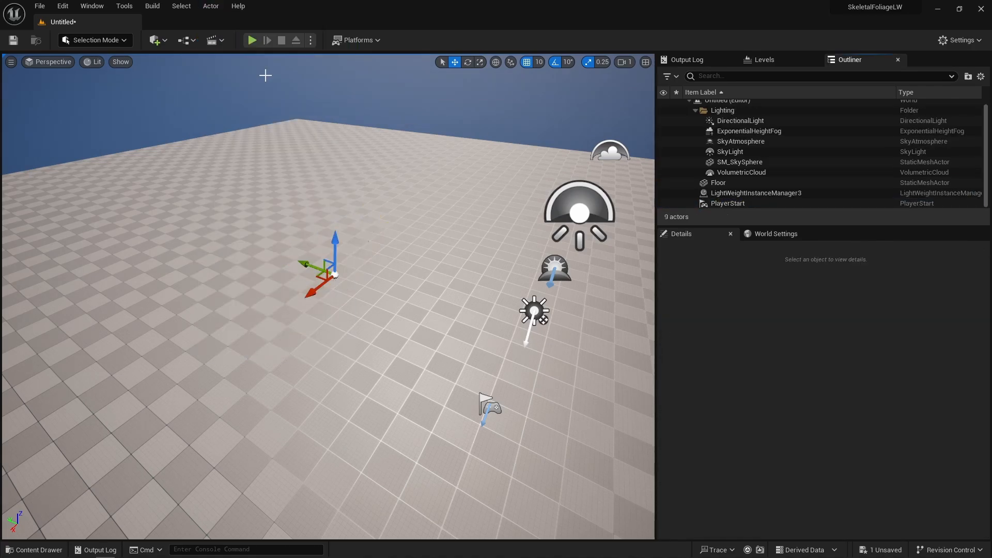
mouse_move(358, 119)
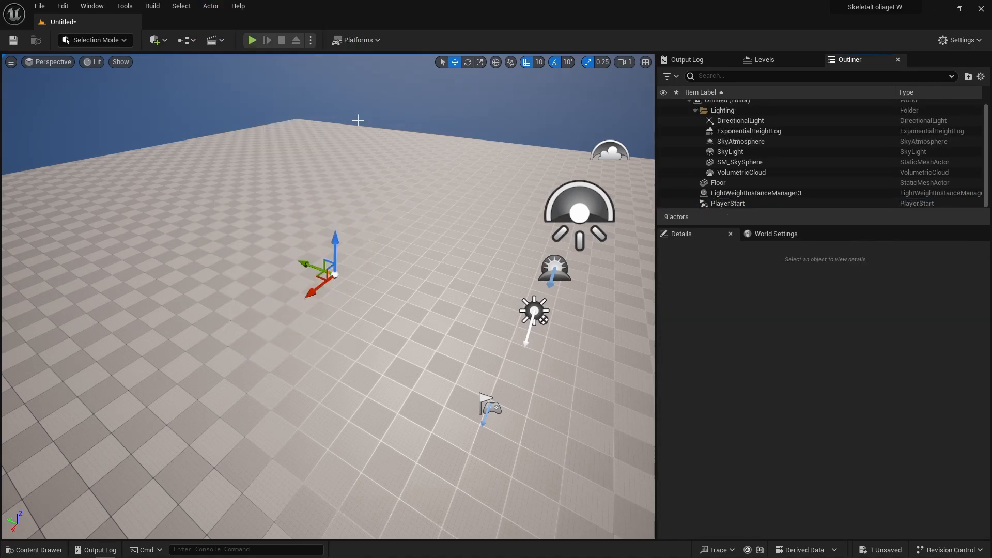
click(756, 192)
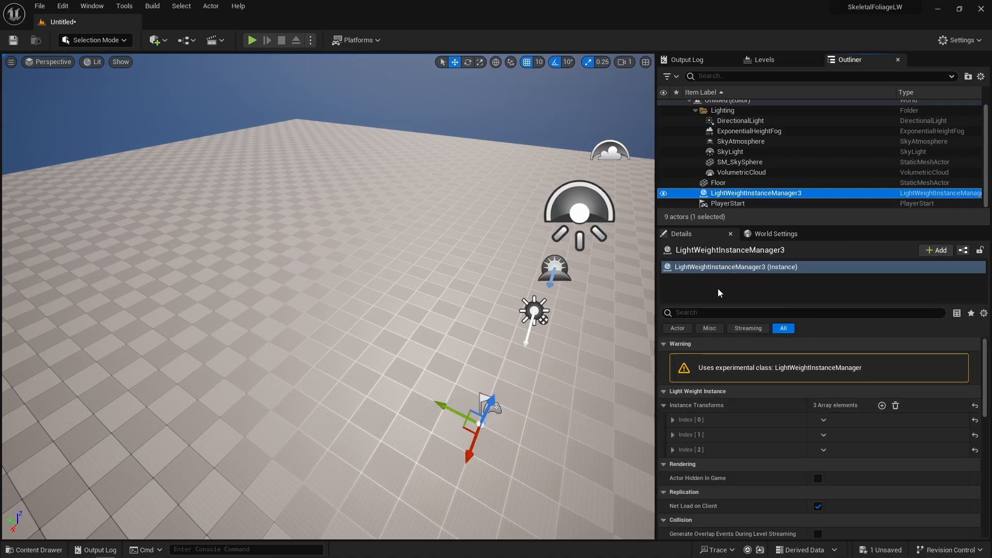
mouse_move(721, 285)
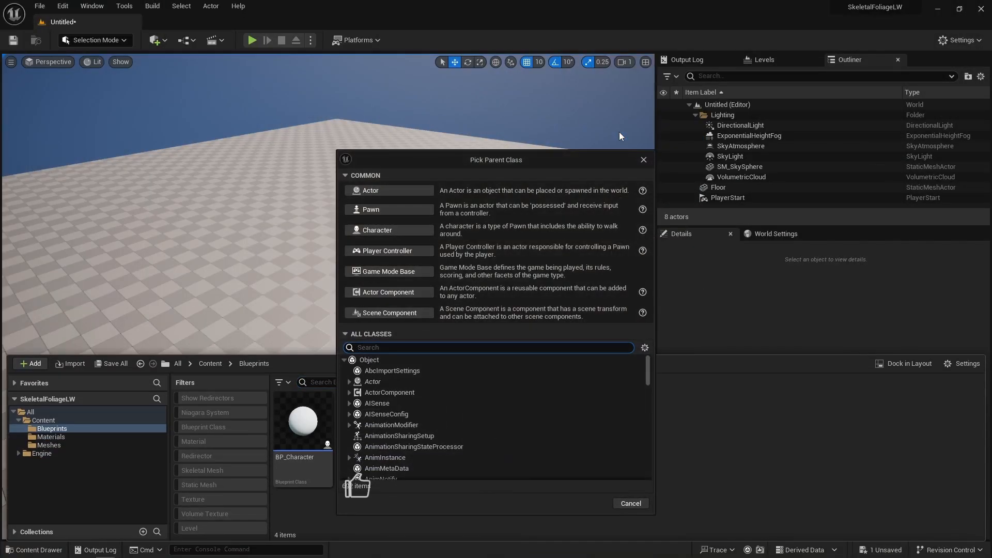
Create BP_LWI_Manager from LightWeightInstanceStaticMeshManager and set its Represented Class to BP_SkeletalFoliage.
text(lightweight)
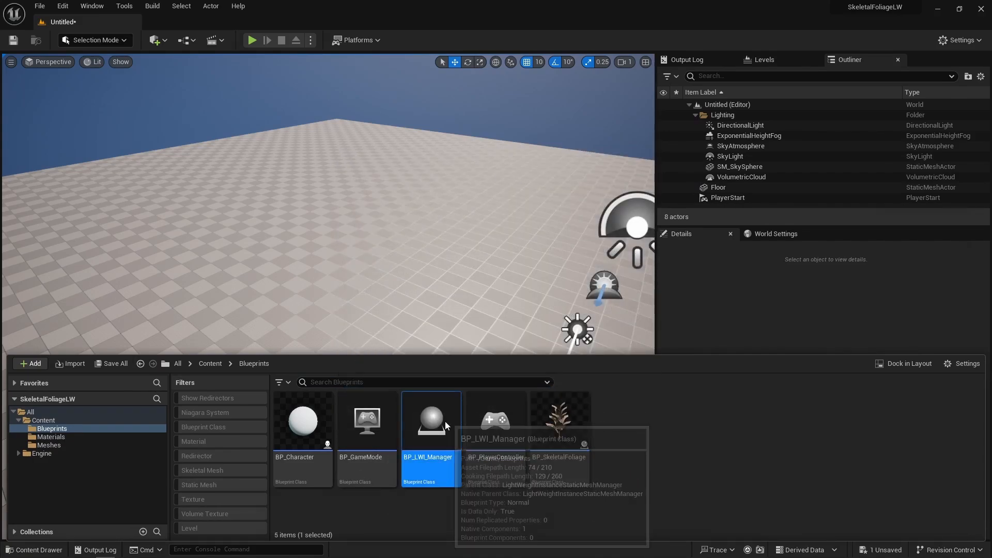
double_click(430, 420)
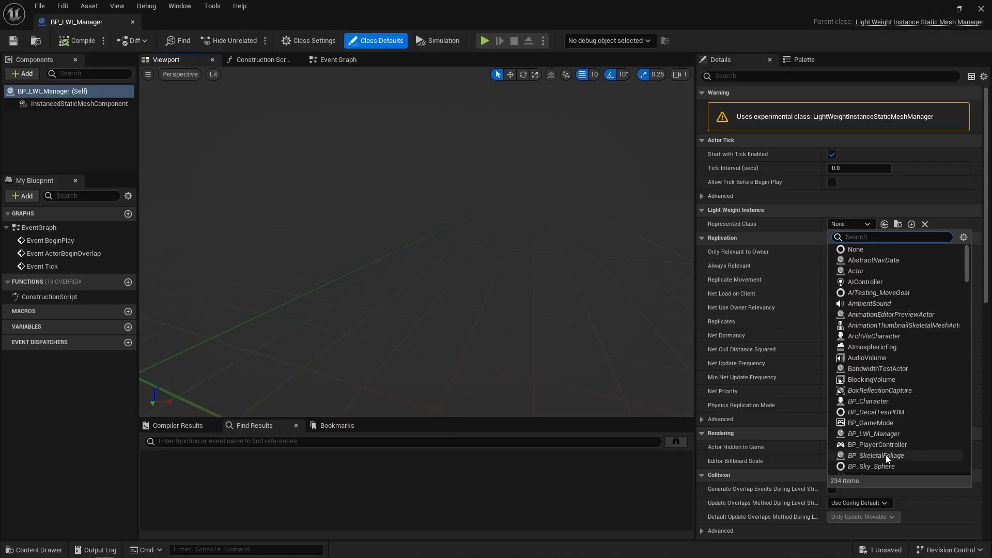
click(876, 455)
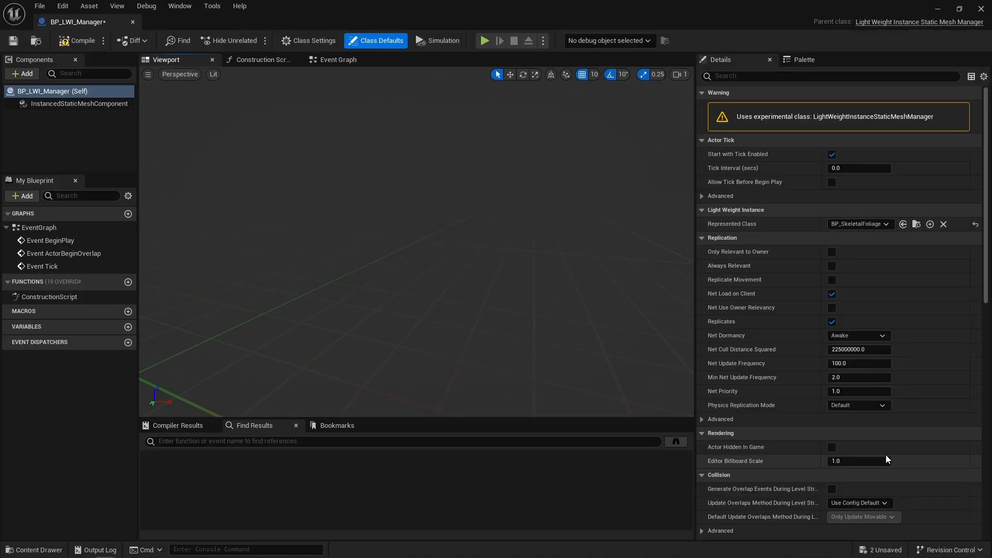
click(80, 103)
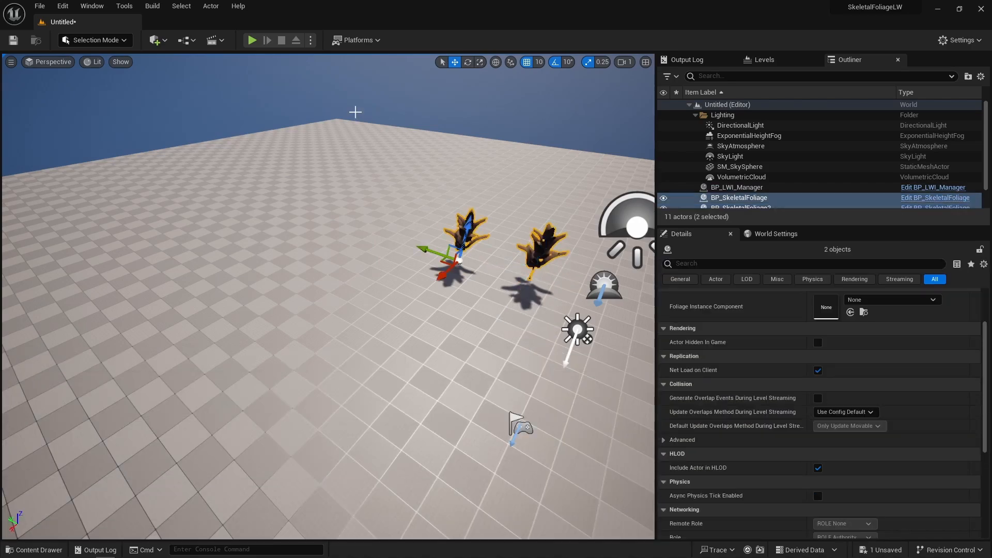
Convert the skeletal foliage actors to light weight instances and add an instance transform on BP_LWI_Manager.
click(210, 5)
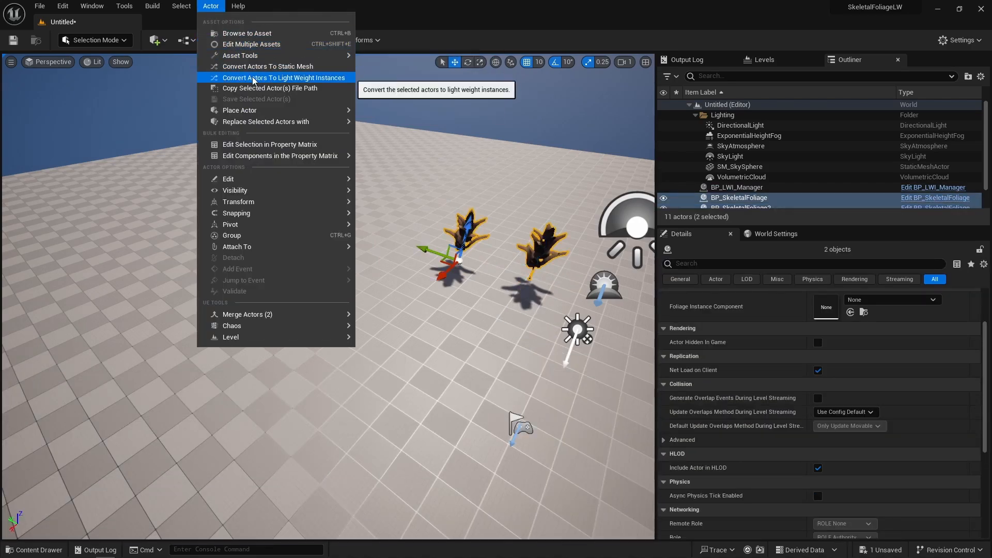
click(283, 78)
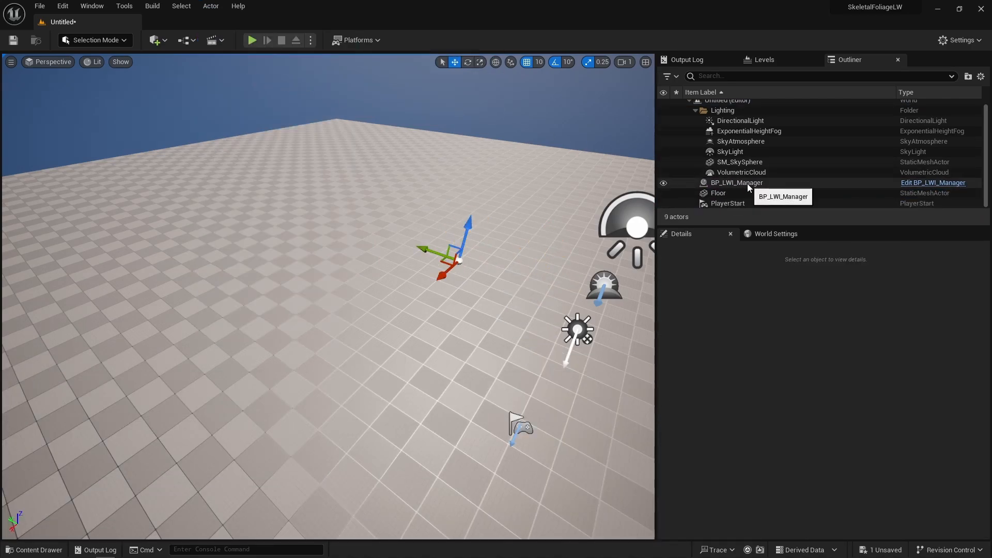
click(736, 182)
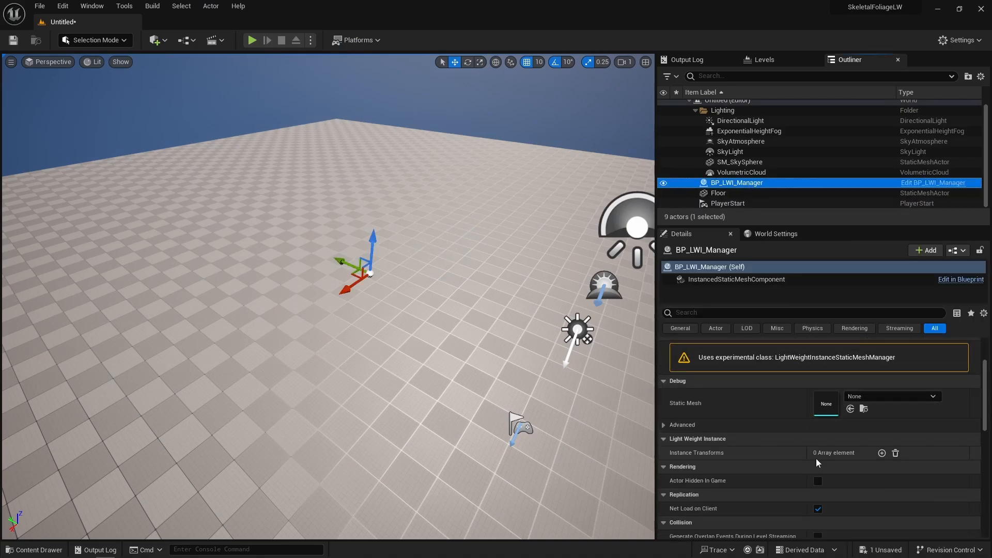
mouse_move(838, 456)
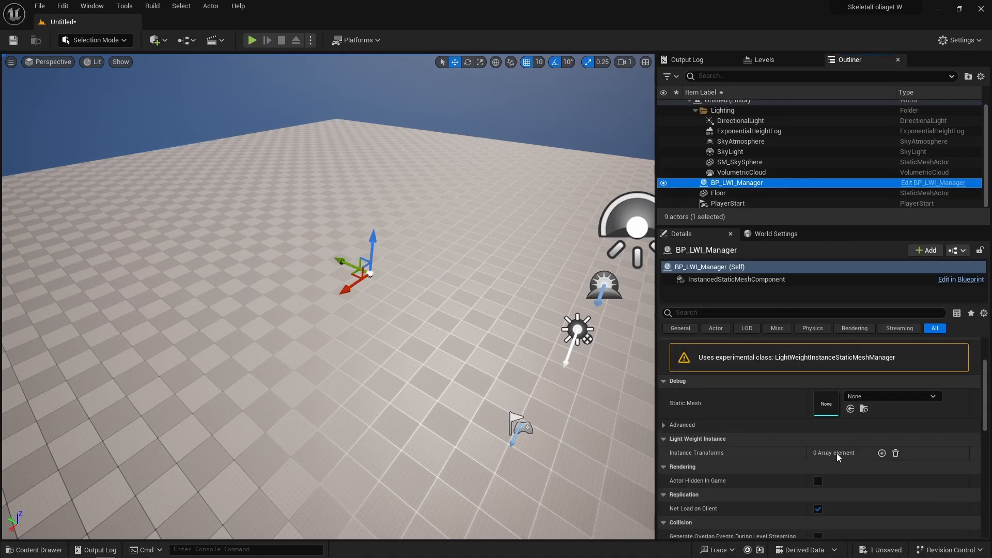
click(881, 453)
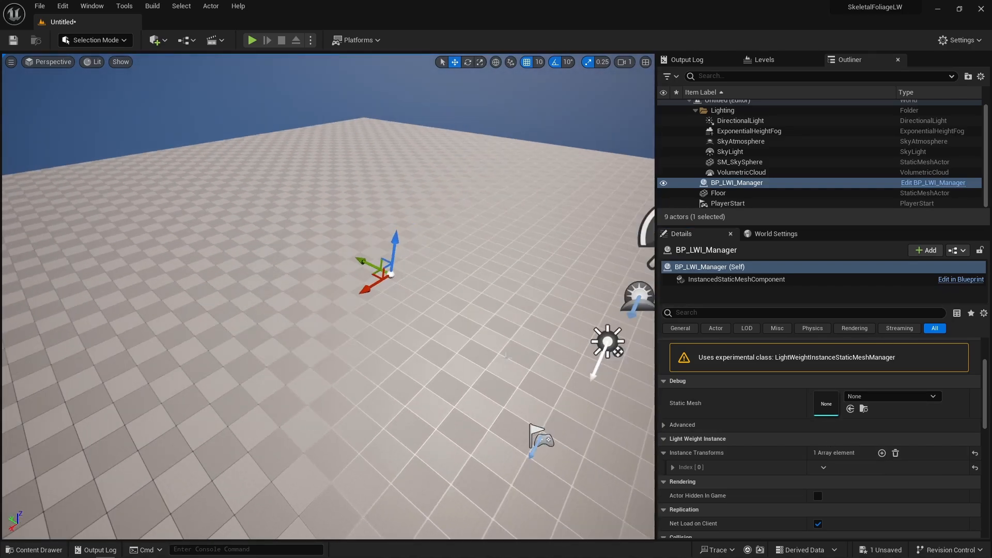
Add two SM_StaticFoliage instances to the InstancedStaticMeshComponent, setting Index 1 Location X to 470.922994.
click(736, 279)
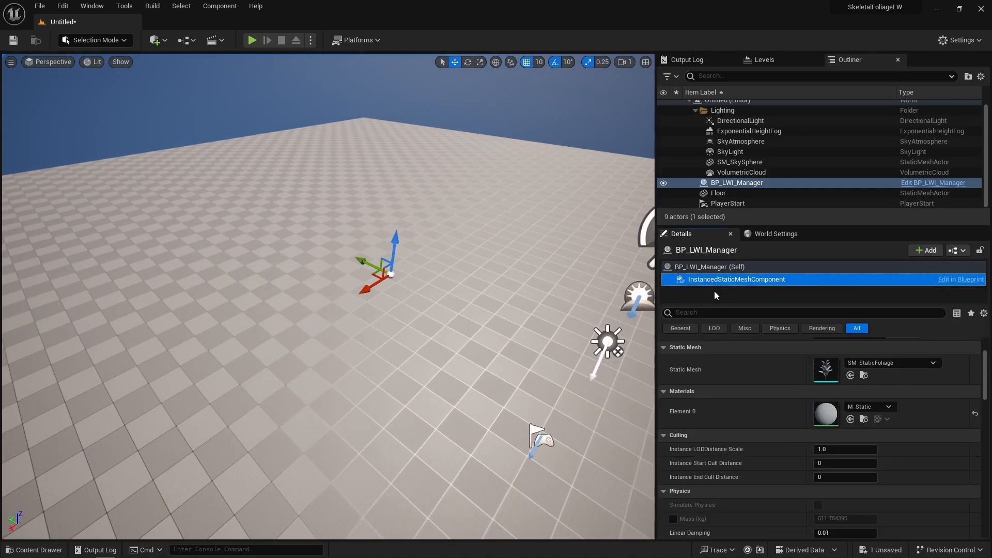
scroll(down, 3)
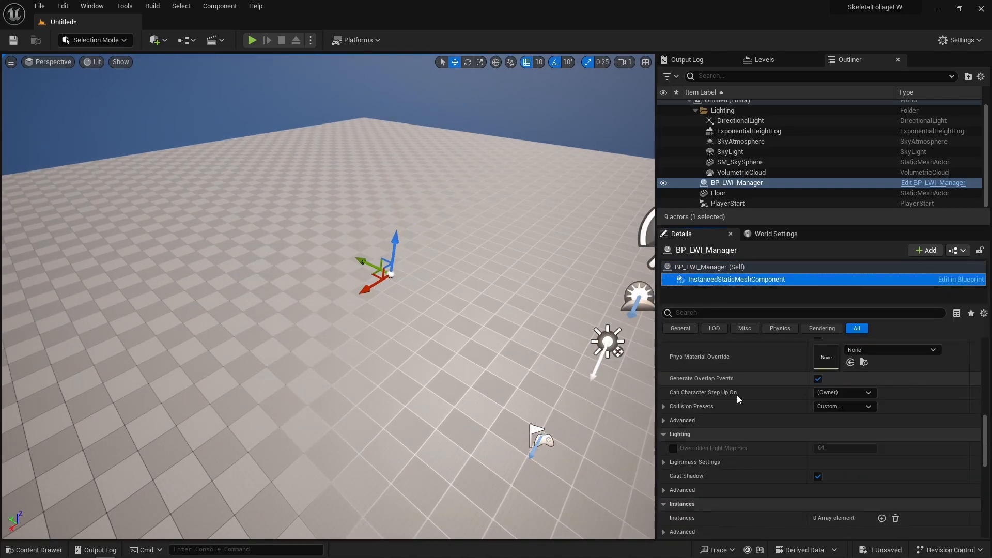
click(882, 418)
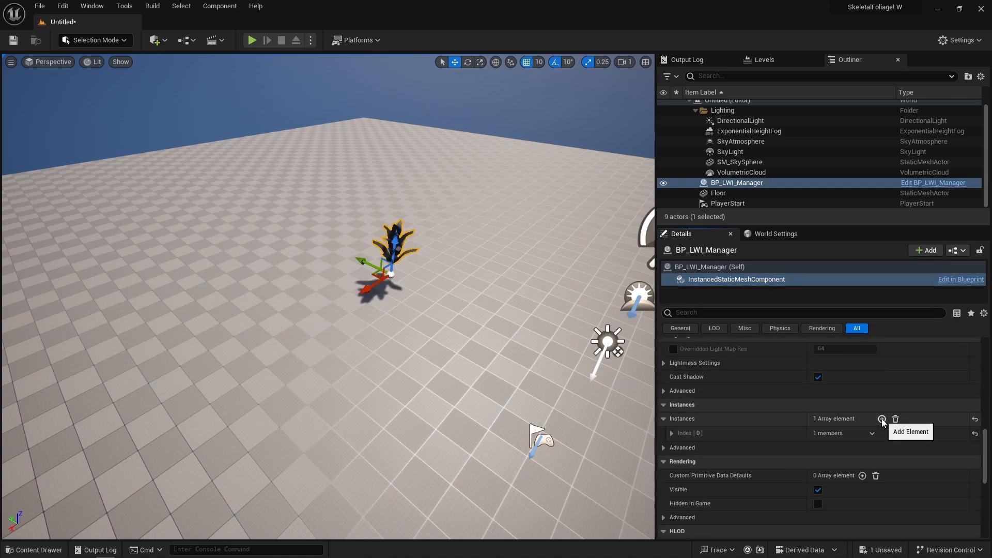
click(882, 419)
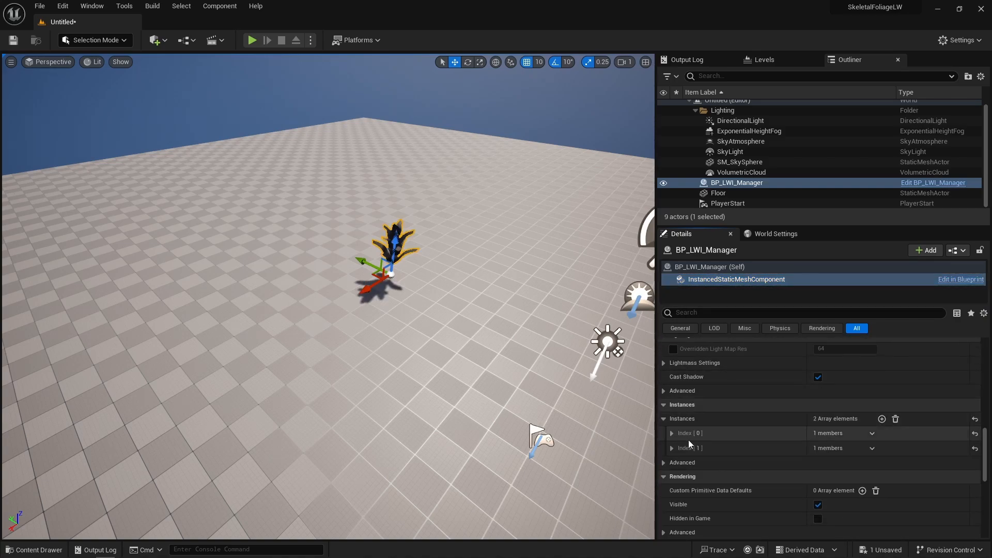
click(672, 447)
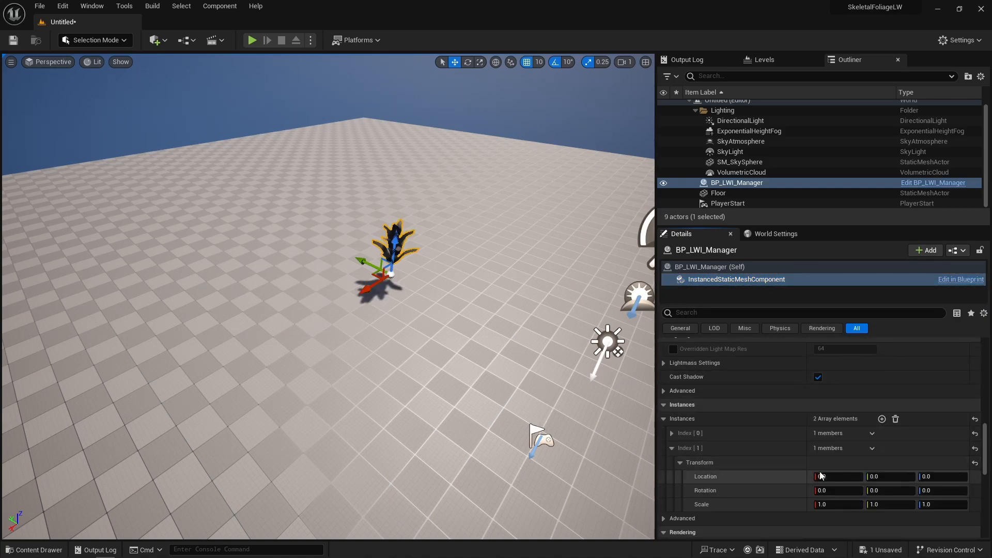
text(470.922994)
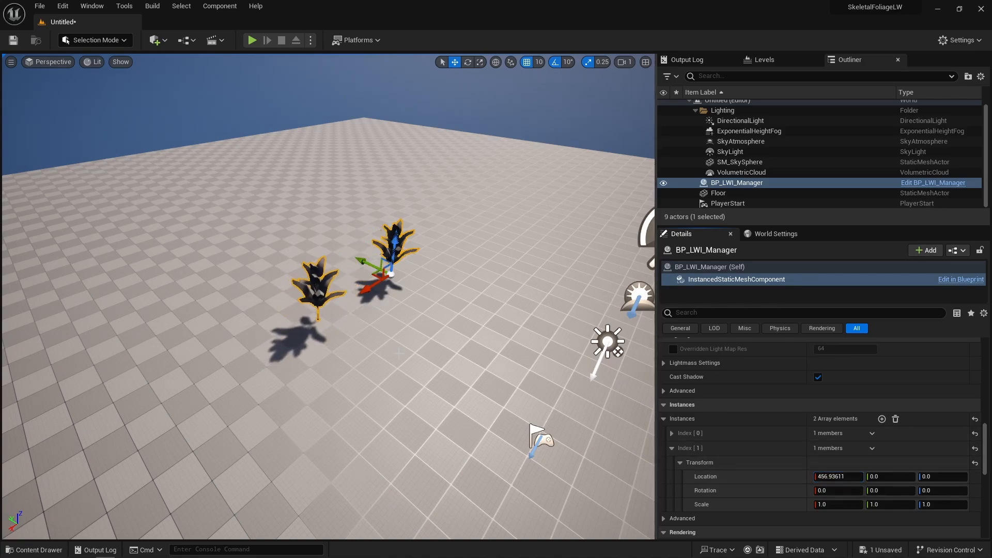
Enter Foliage Mode and add SM_StaticFoliage as a paintable foliage type.
click(96, 39)
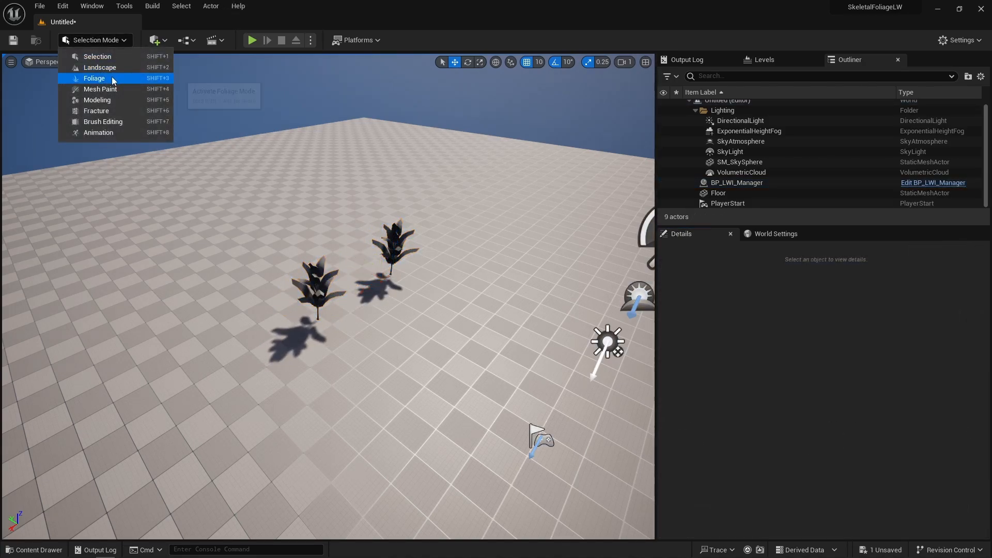
click(94, 78)
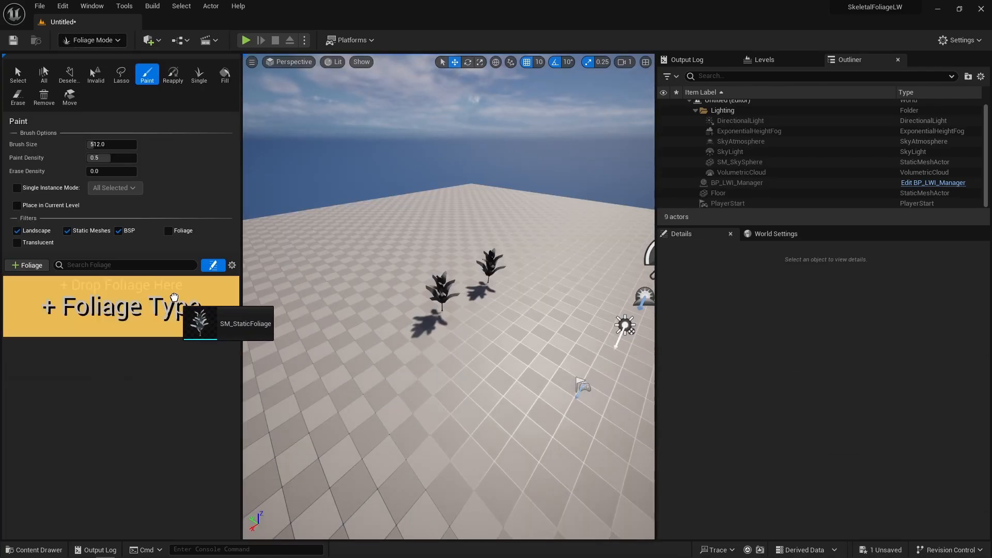
click(200, 324)
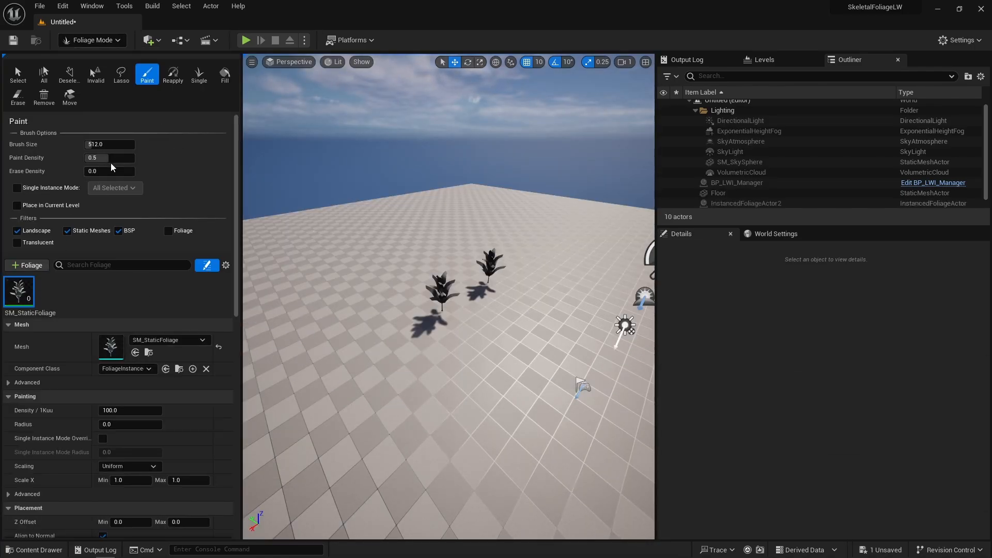
Paint a dense cluster of static plants on the floor and inspect its instanced mesh component.
click(746, 203)
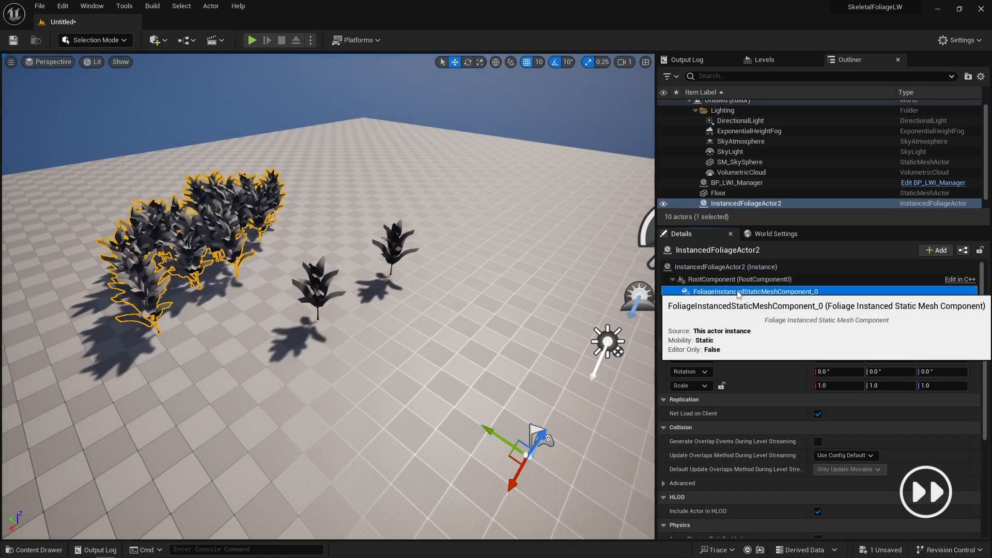
click(736, 182)
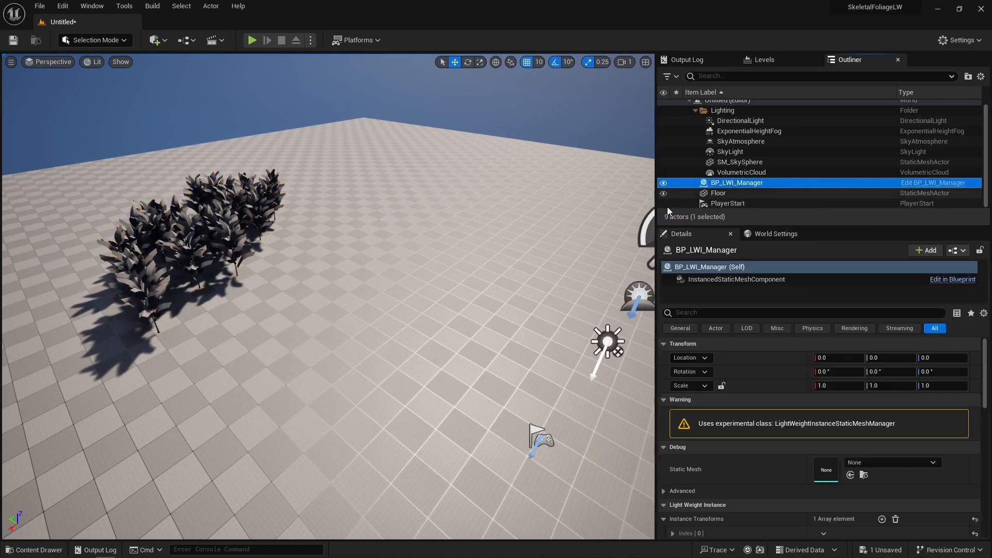
click(194, 235)
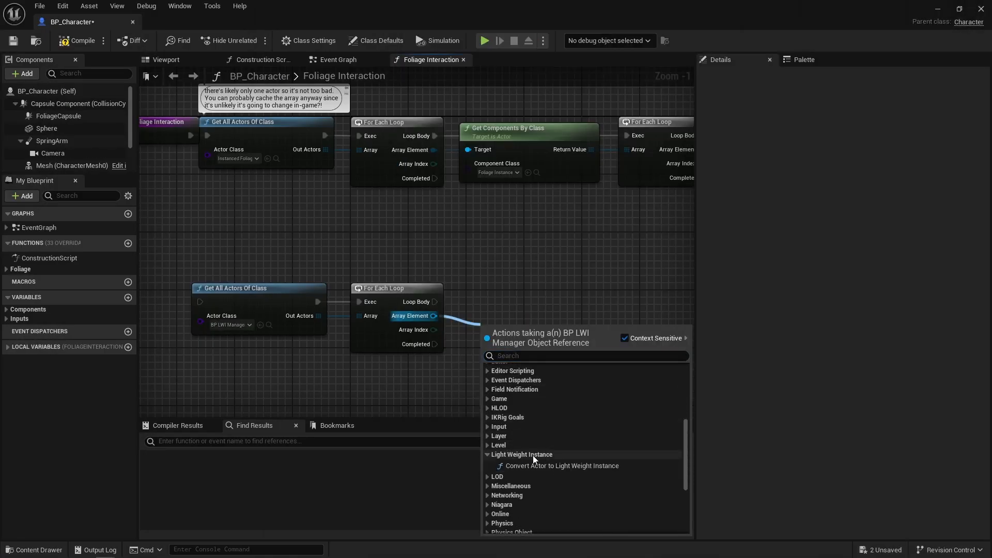
mouse_move(545, 471)
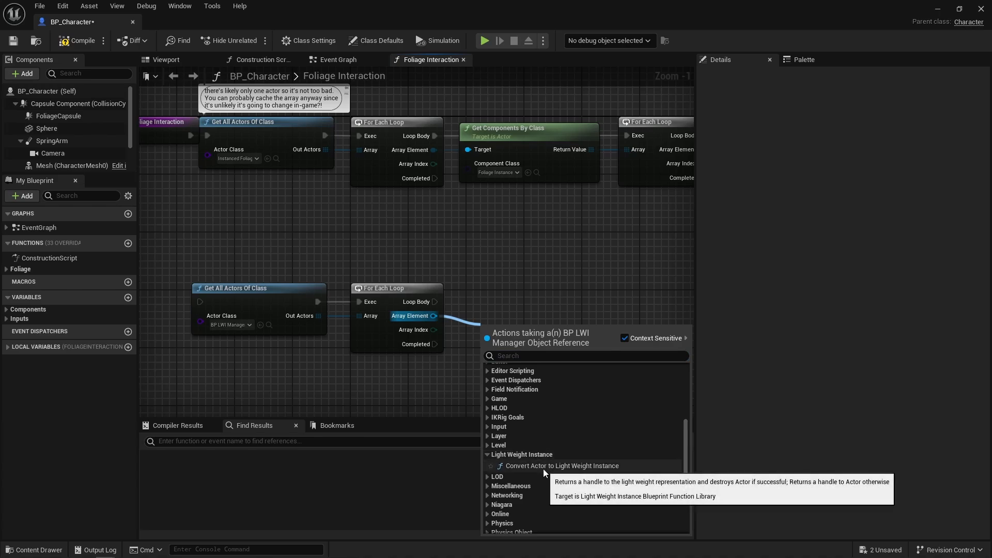
click(375, 402)
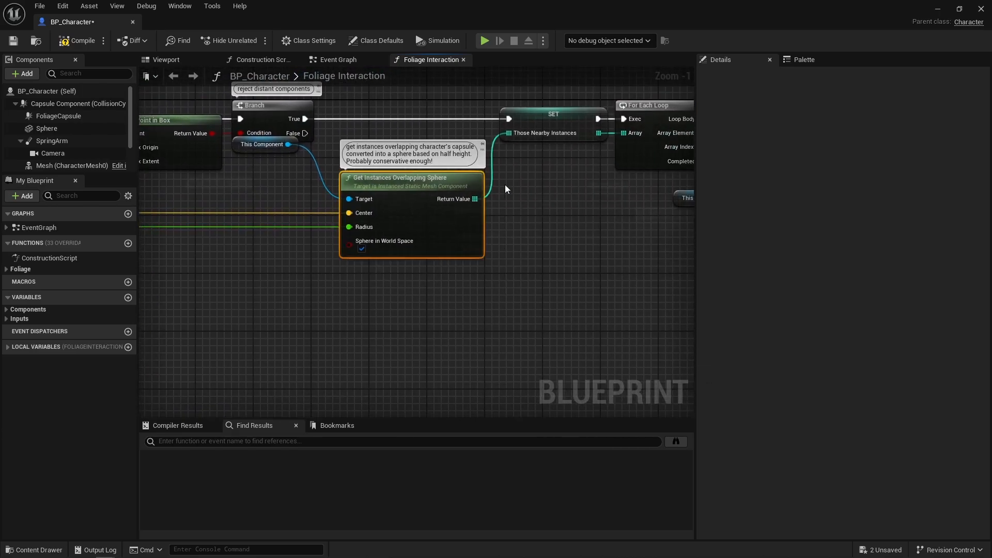
scroll(down, 3)
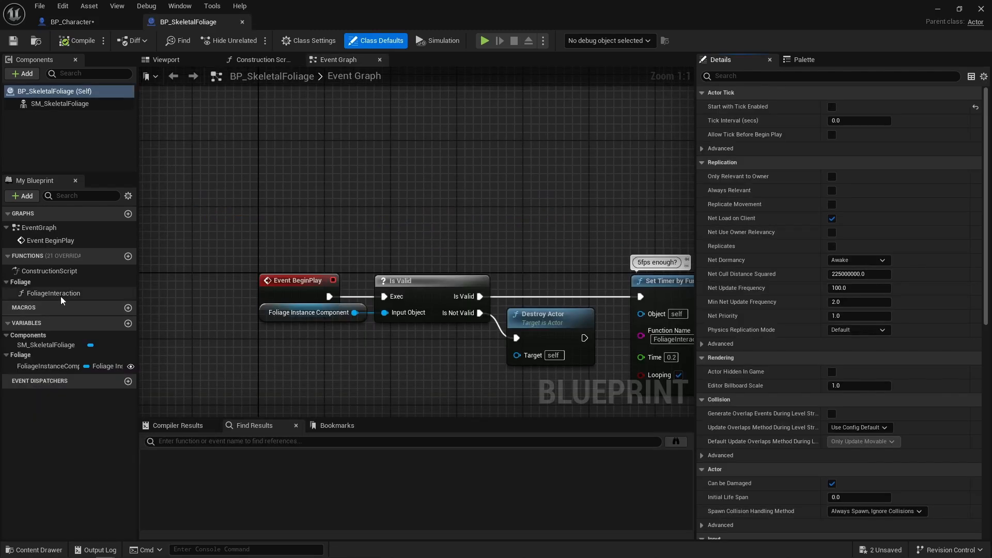
Bring up the FoliageInteraction function graph in BP_SkeletalFoliage.
double_click(54, 294)
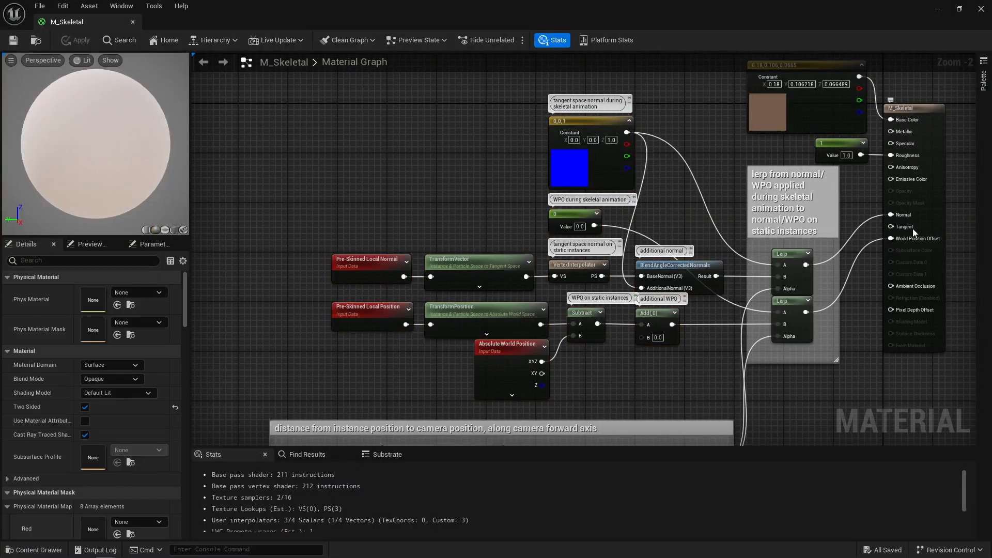
mouse_move(859, 303)
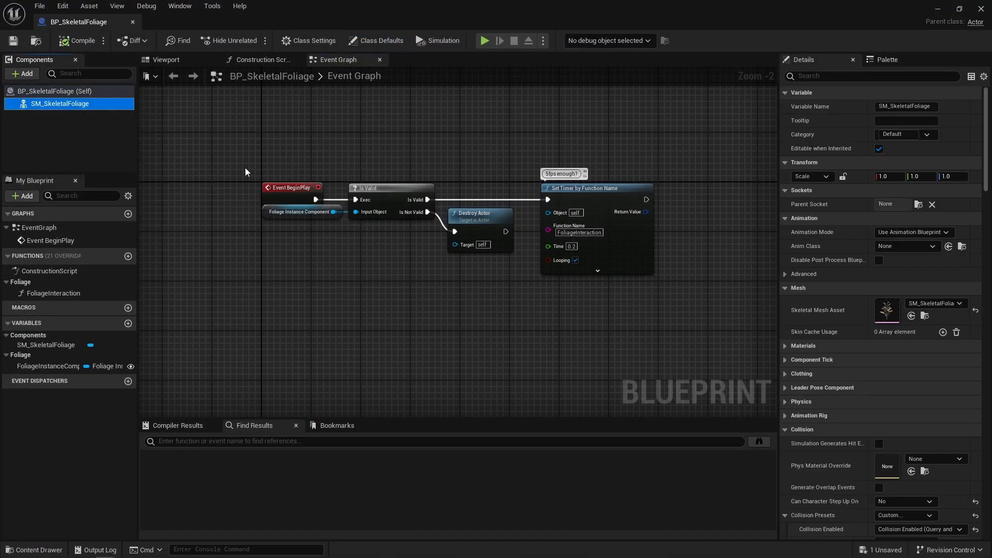
Give SM_SkeletalFoliage custom Foliage collision that blocks Pawn and ignores other channels.
click(905, 312)
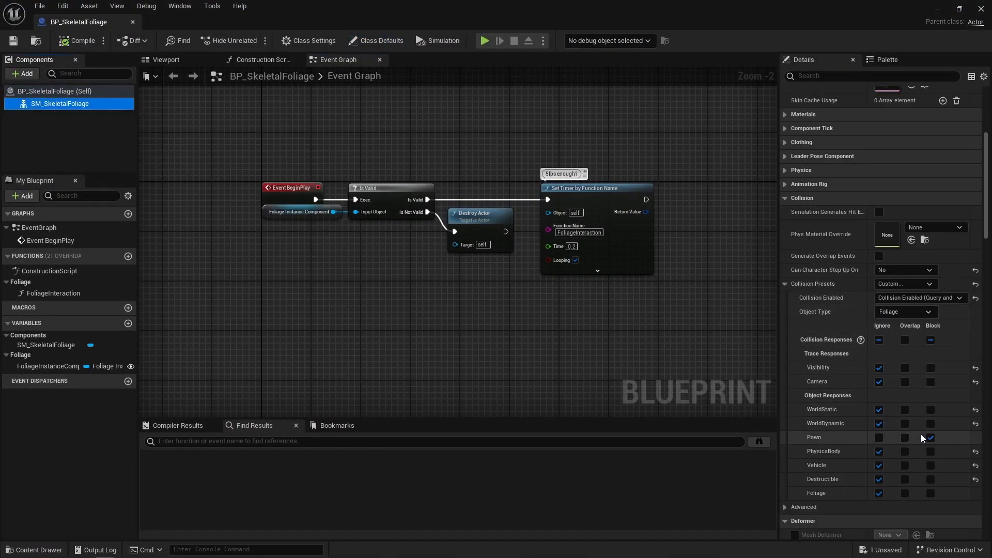
click(930, 437)
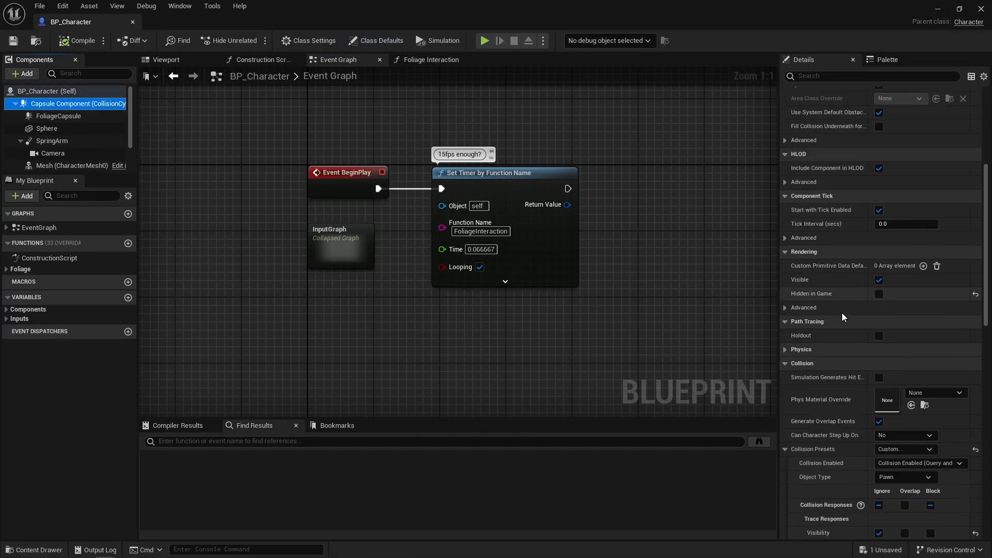
Set FoliageCapsule to custom collision blocking only Foliage, comparing with the main Capsule Component.
scroll(down, 3)
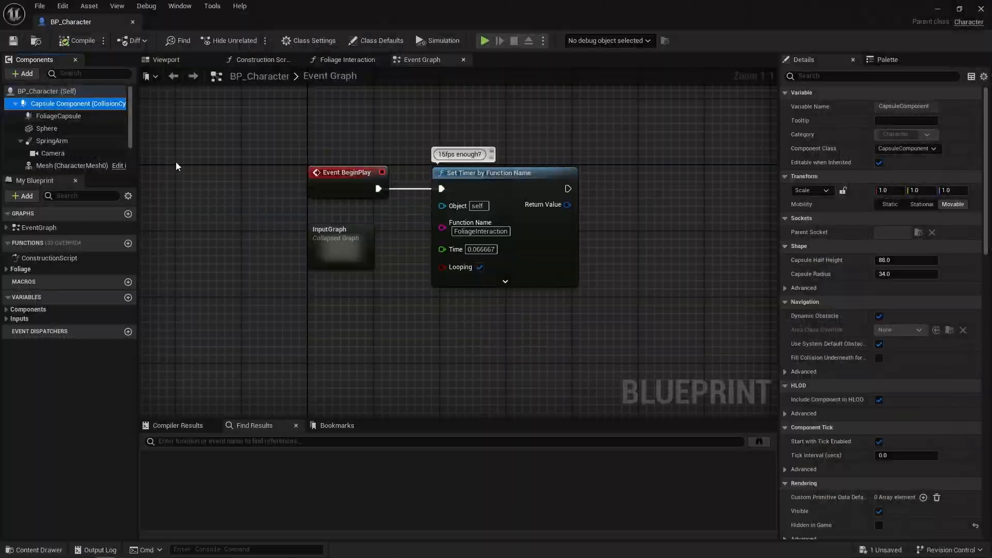
click(58, 115)
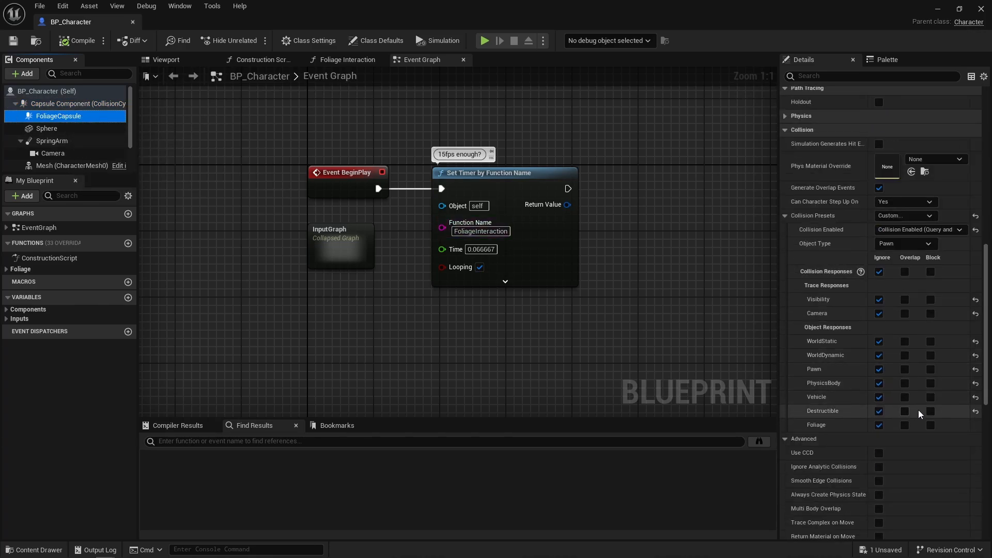
click(930, 425)
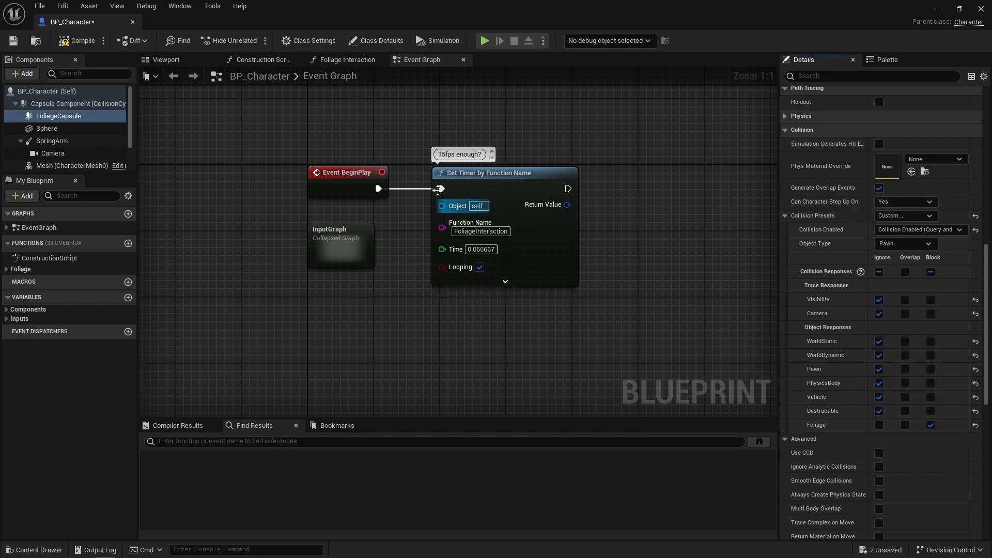
click(68, 103)
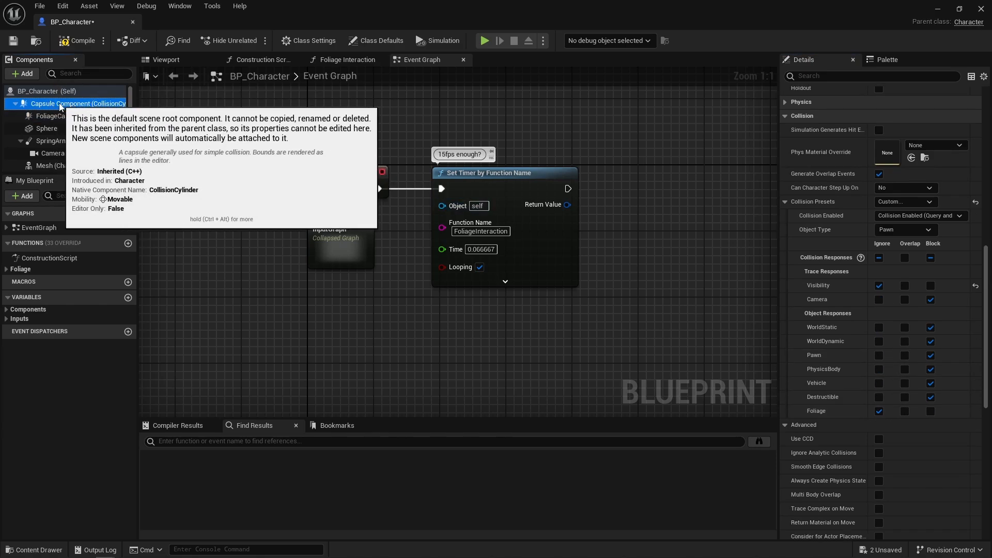
click(51, 116)
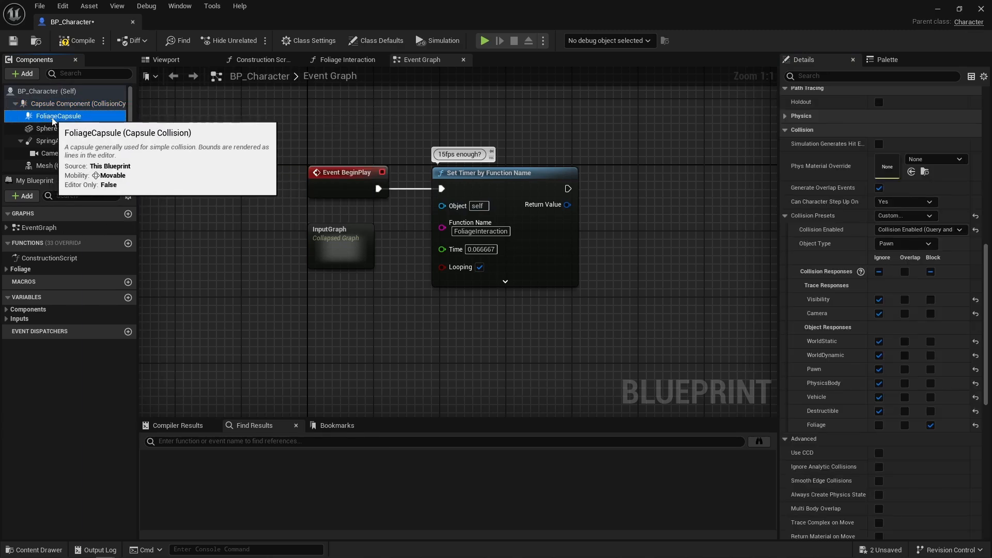
mouse_move(825, 429)
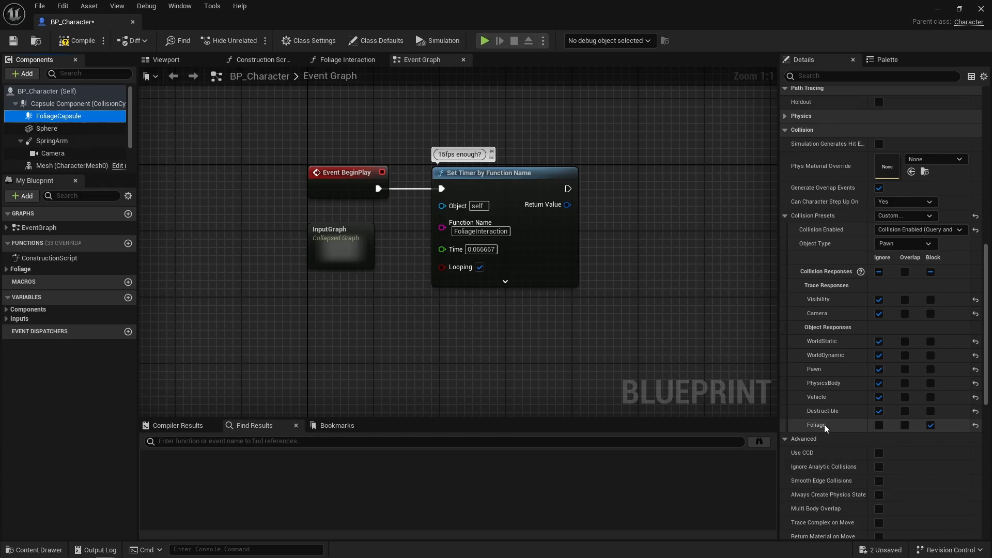
Play the level so the ball pushes the skeletal plants aside.
click(485, 40)
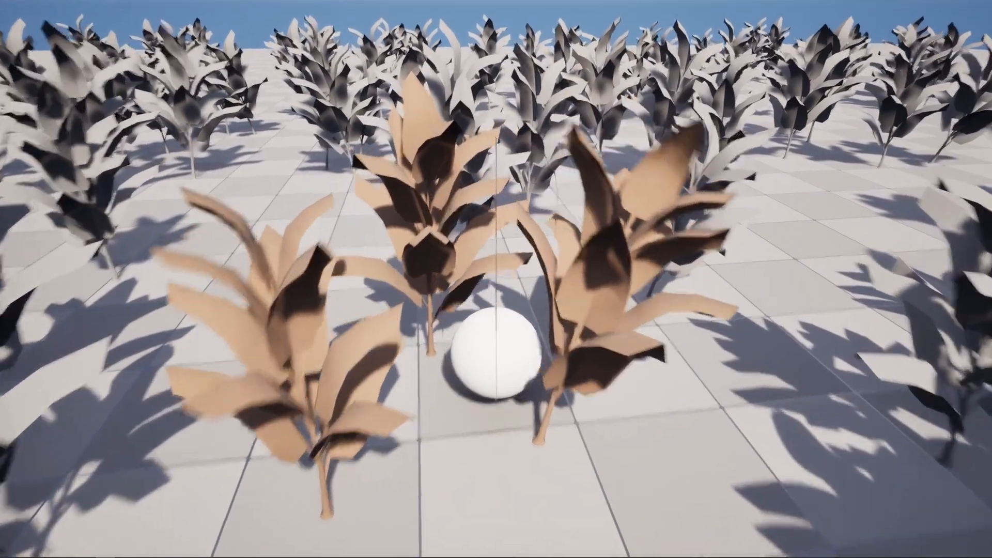